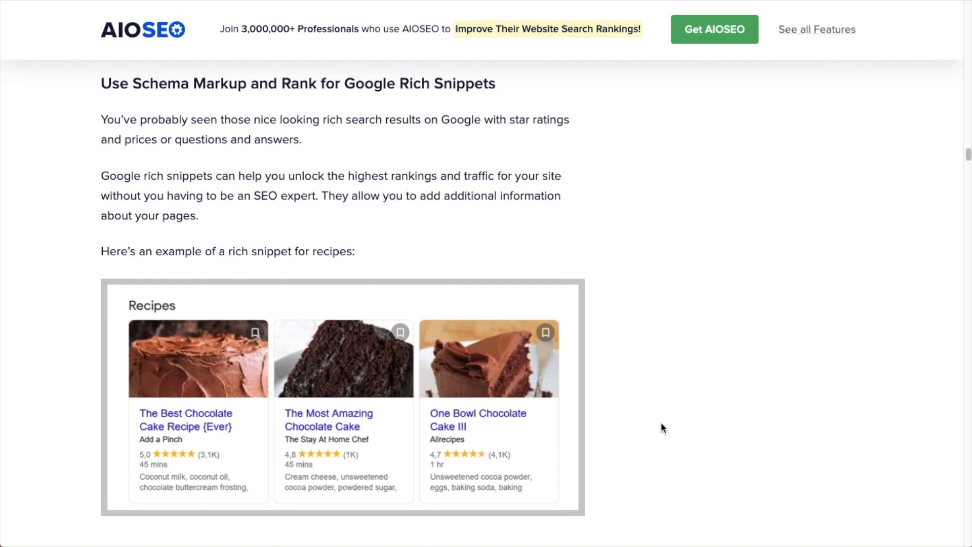
Step: Scroll the Google results for 'Chocolate cake' past the Recipes rich snippet cards
{"action": "scroll", "scroll_direction": "down", "scroll_amount": 3}
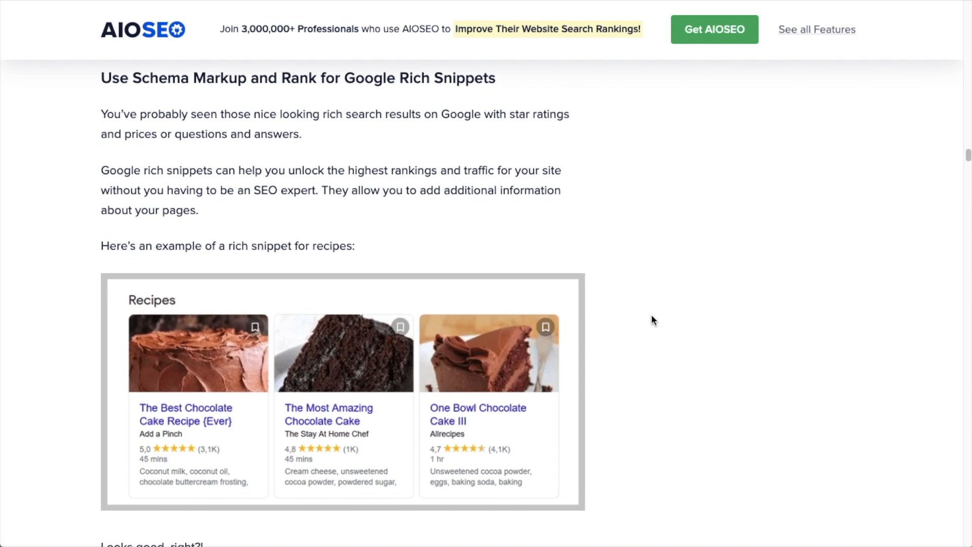
{"action": "scroll", "scroll_direction": "down", "scroll_amount": 3}
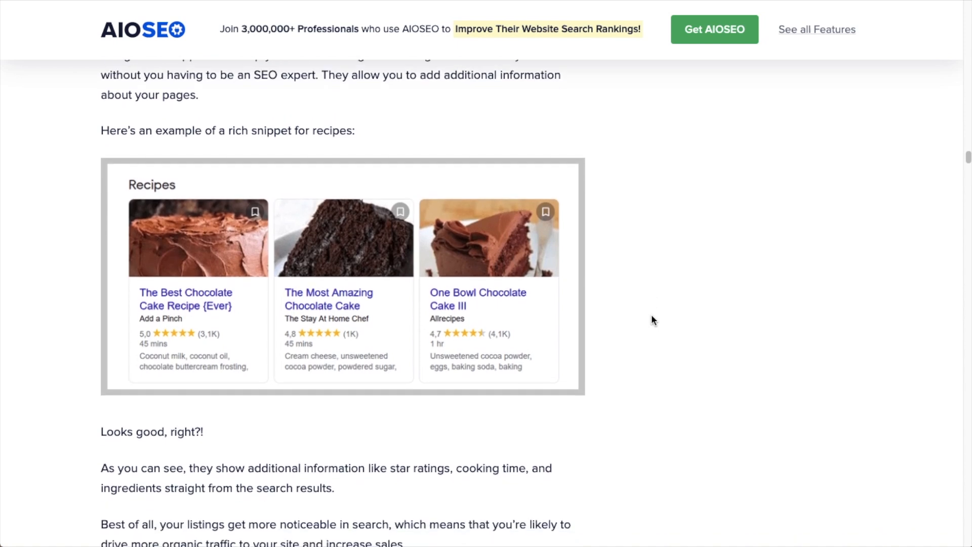
{"action": "scroll", "scroll_direction": "down", "scroll_amount": 3}
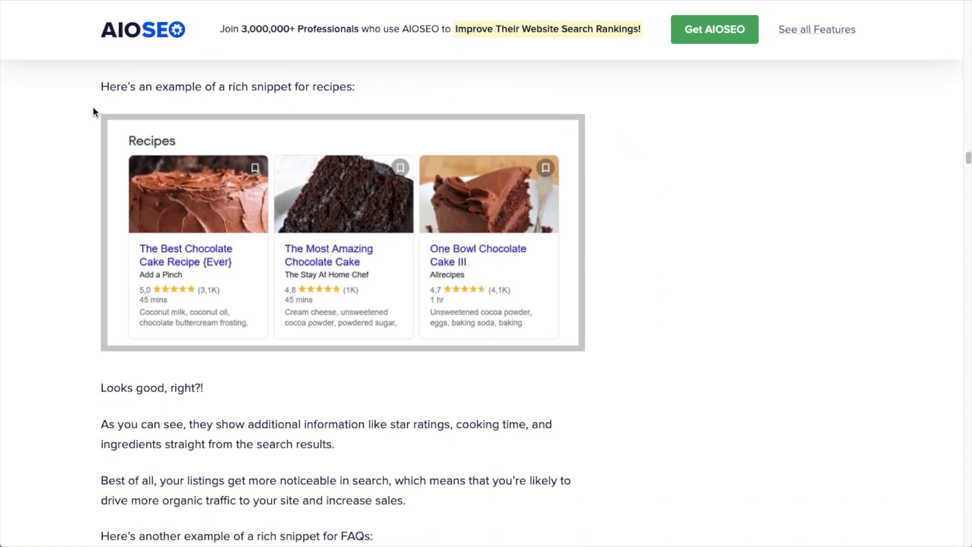
{"action": "mouse_move", "coordinate": [336, 370]}
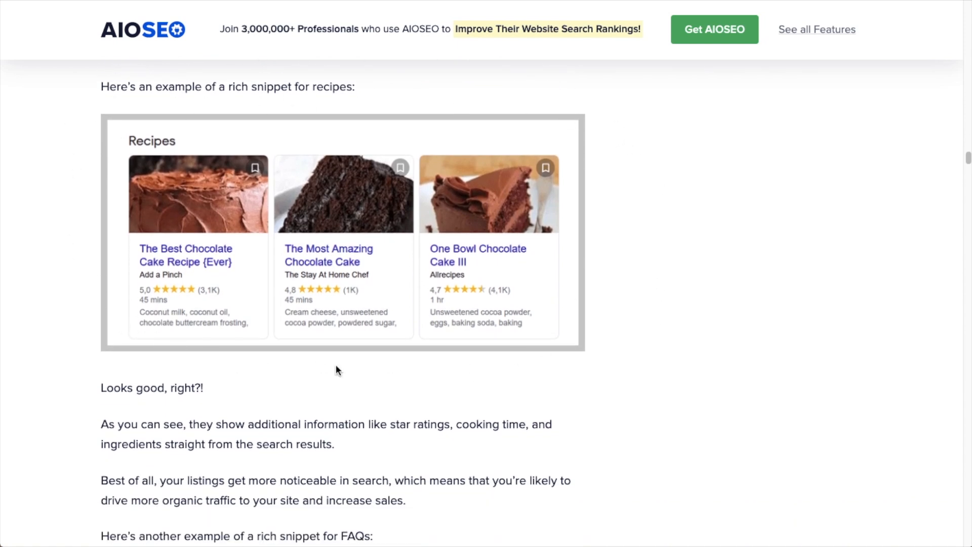
{"action": "mouse_move", "coordinate": [537, 341]}
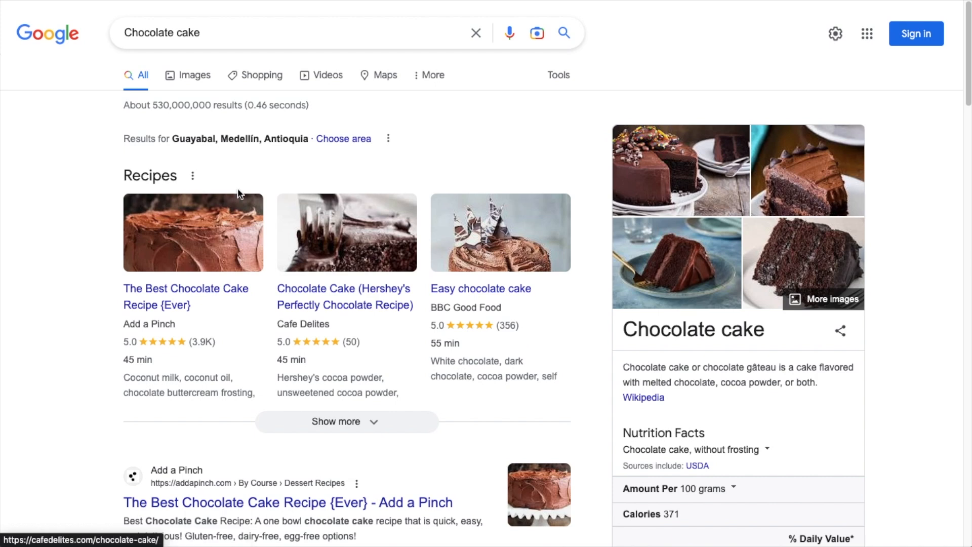
{"action": "mouse_move", "coordinate": [463, 246]}
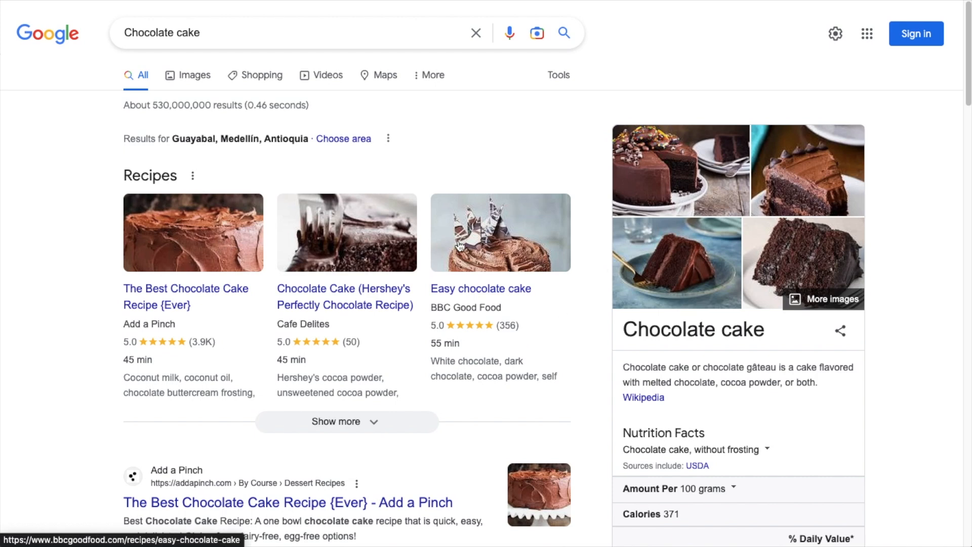
{"action": "mouse_move", "coordinate": [146, 373]}
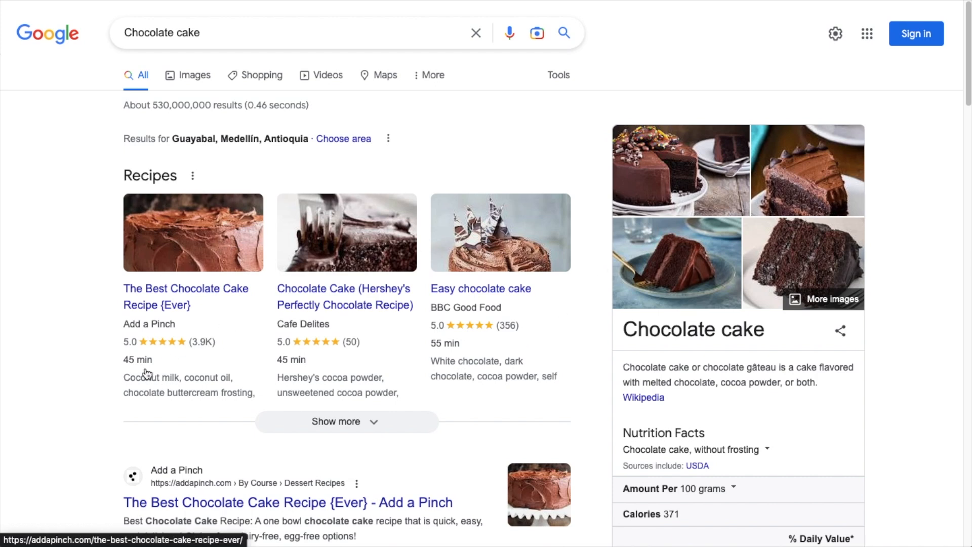
{"action": "mouse_move", "coordinate": [295, 366]}
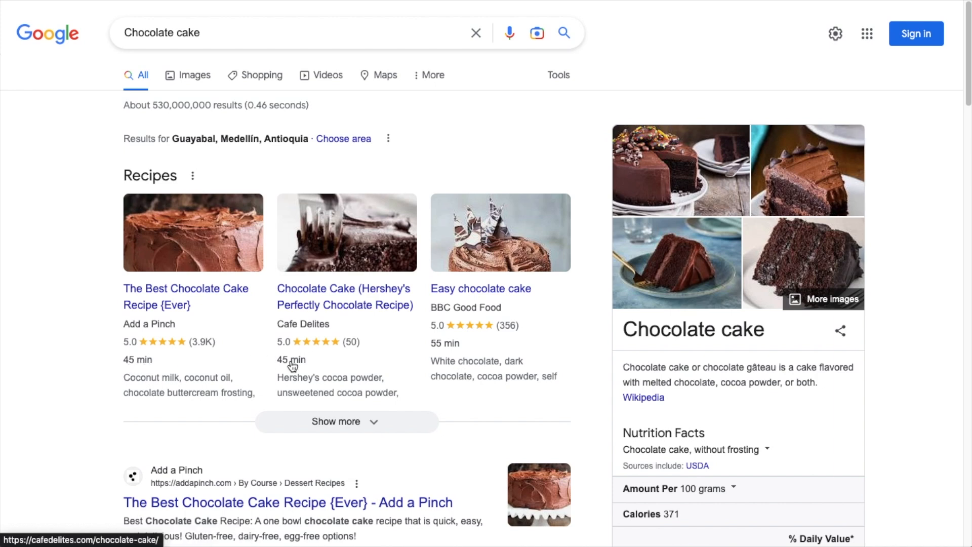
{"action": "mouse_move", "coordinate": [340, 326]}
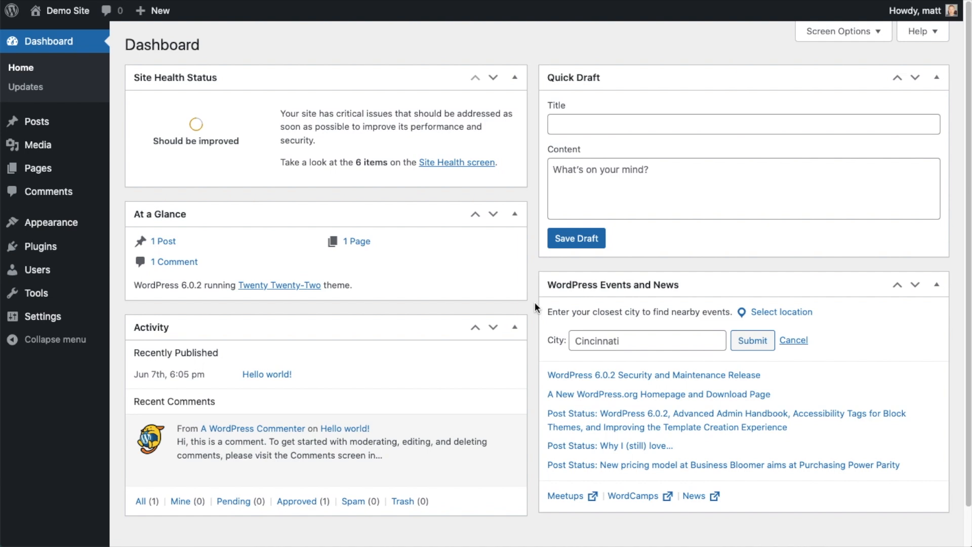
{"action": "mouse_move", "coordinate": [355, 308]}
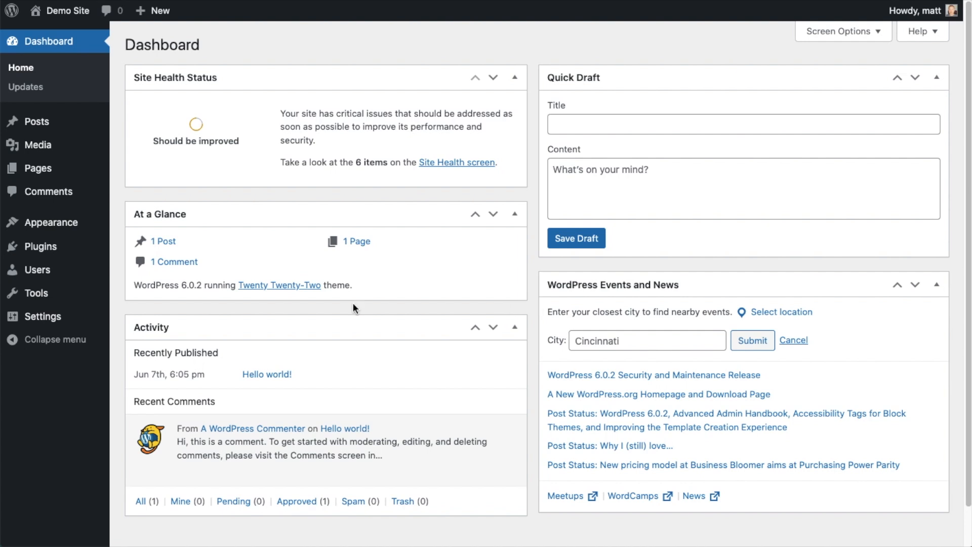
Step: Go to the empty Plugins list and start adding a new plugin
{"action": "left_click", "coordinate": [41, 246]}
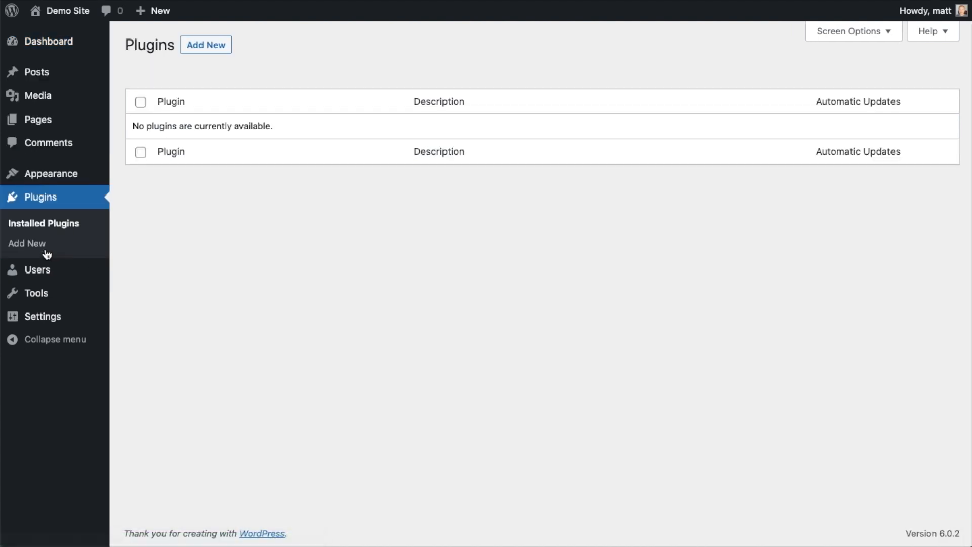
{"action": "mouse_move", "coordinate": [207, 45]}
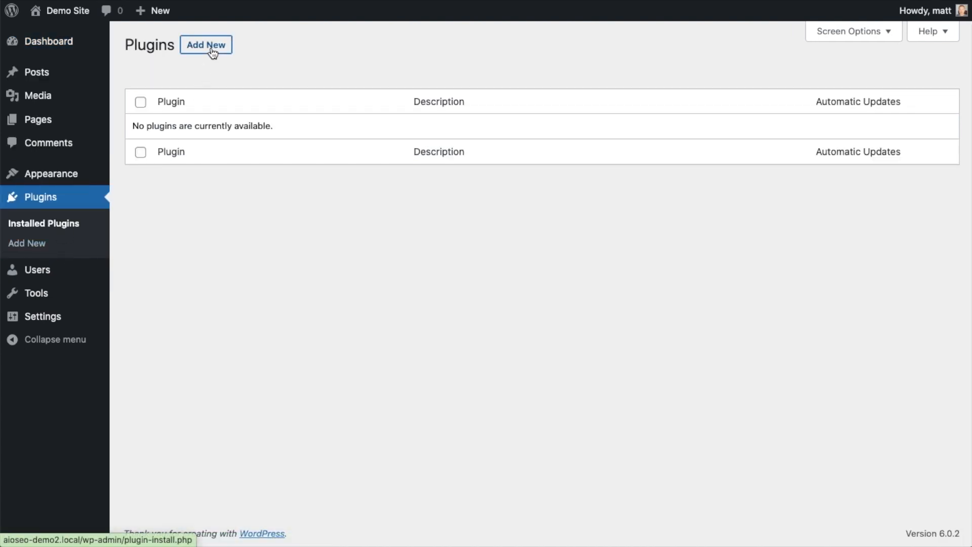
{"action": "left_click", "coordinate": [206, 46]}
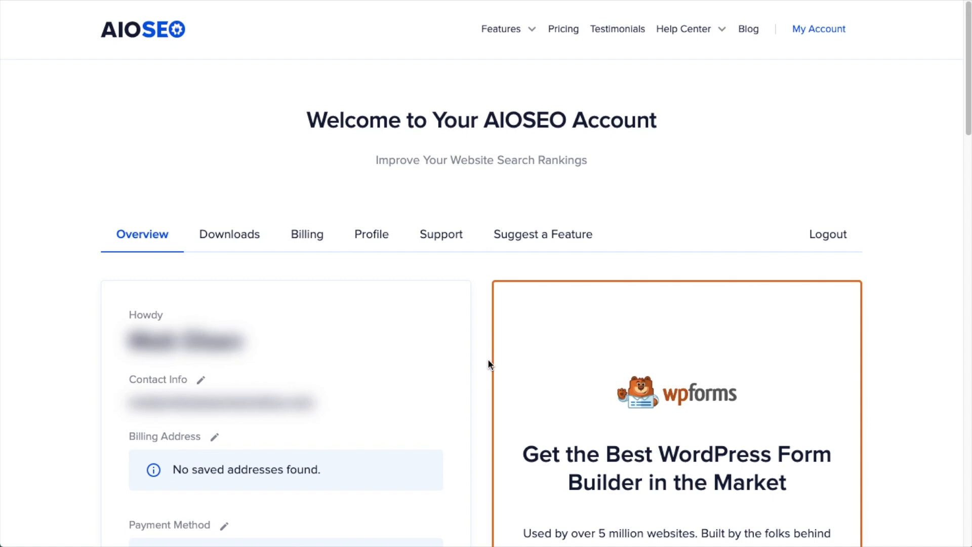
Step: Download AIOSEO Pro 4.2.4.2 from the account's Downloads section
{"action": "left_click", "coordinate": [229, 235]}
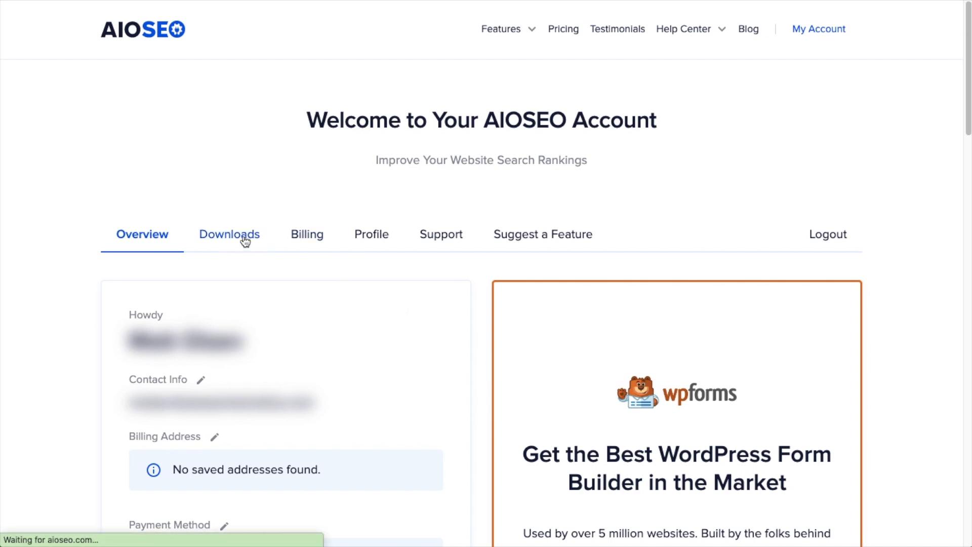
{"action": "left_click", "coordinate": [229, 235]}
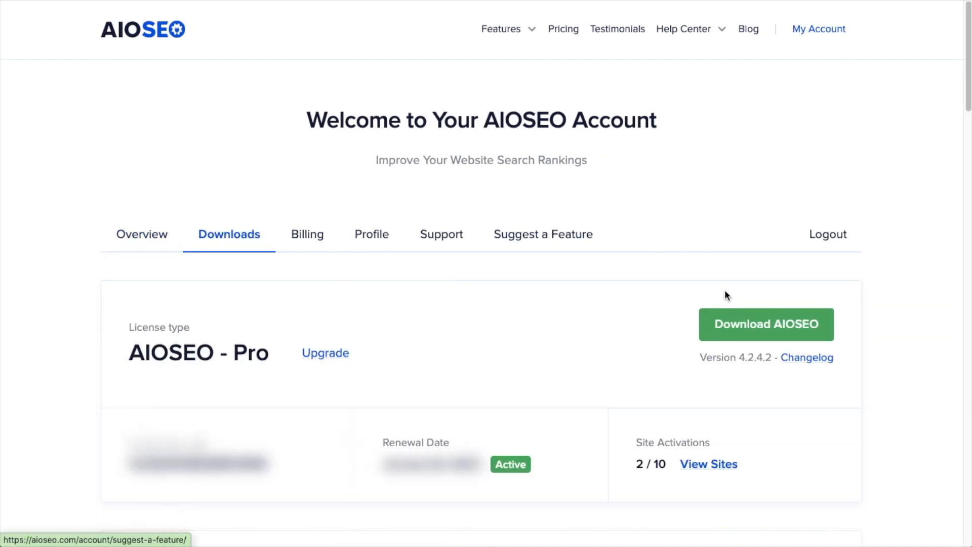
{"action": "left_click", "coordinate": [741, 328]}
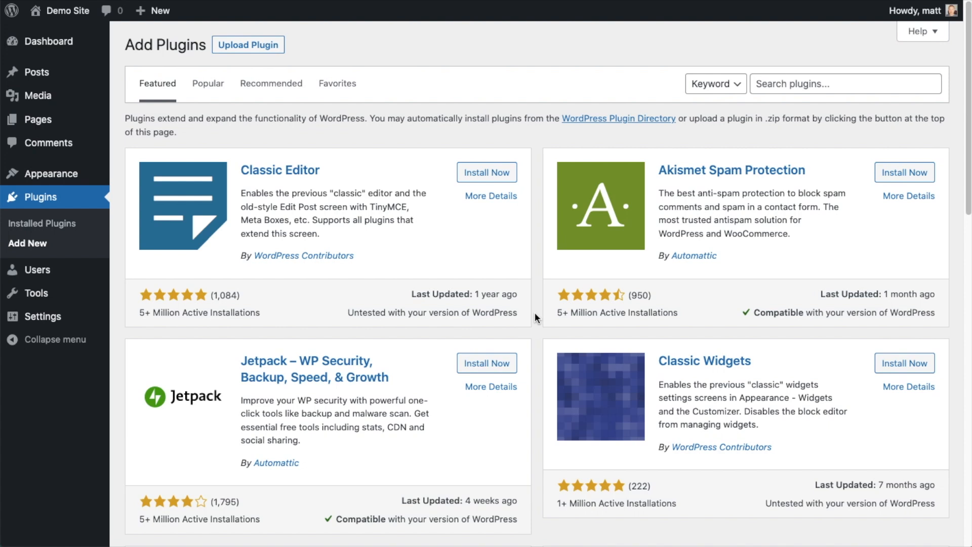
Step: Upload aioseo-pro-v4.2.4.2.zip, install it and activate the plugin
{"action": "left_click", "coordinate": [248, 44]}
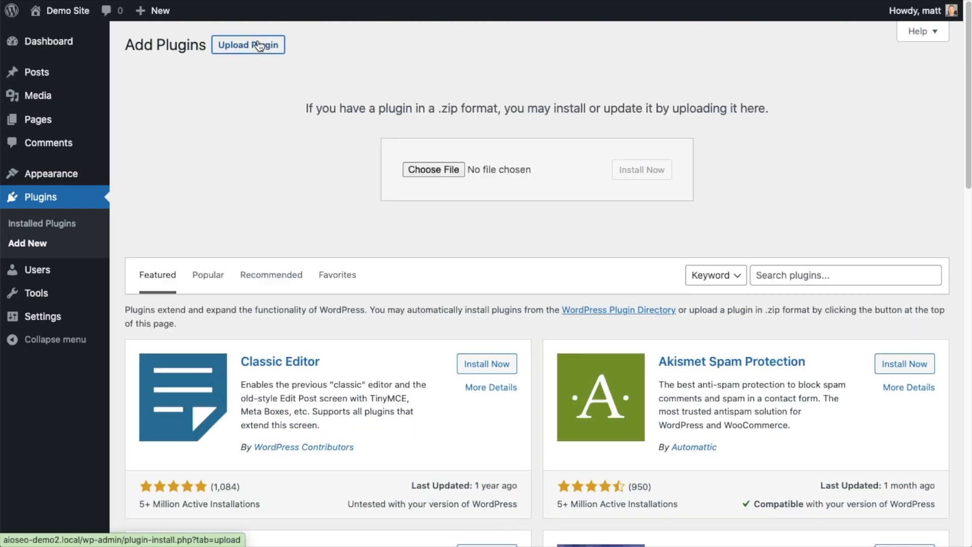
{"action": "left_click", "coordinate": [434, 170]}
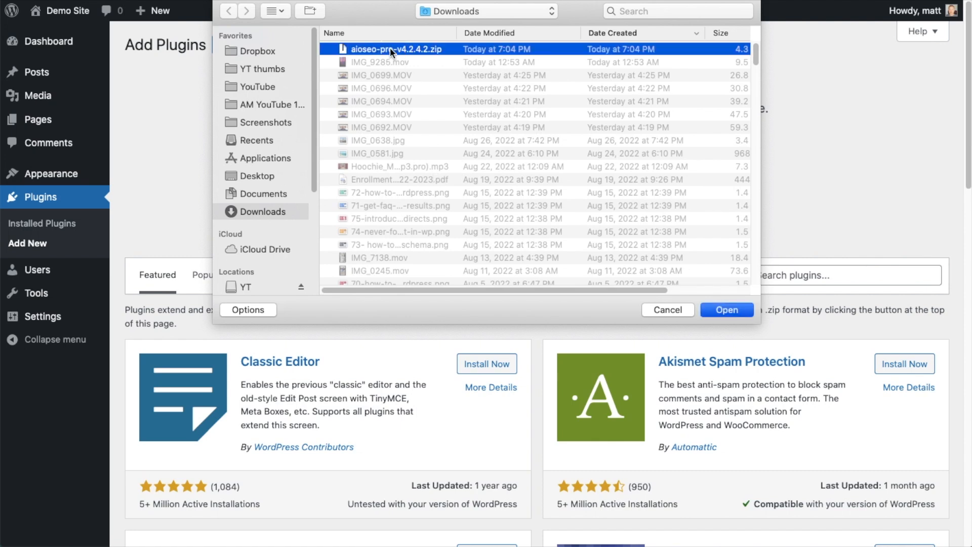
{"action": "left_click", "coordinate": [727, 310]}
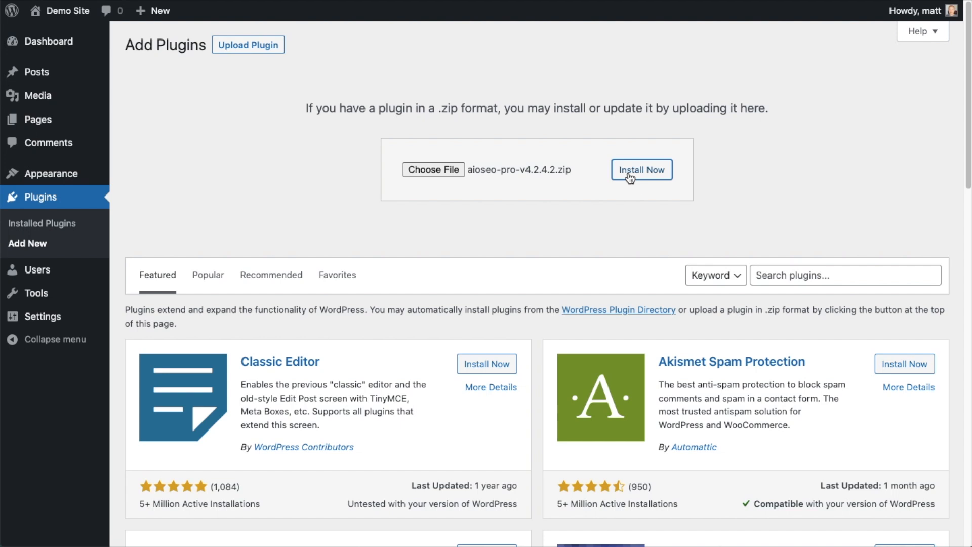
{"action": "left_click", "coordinate": [642, 169]}
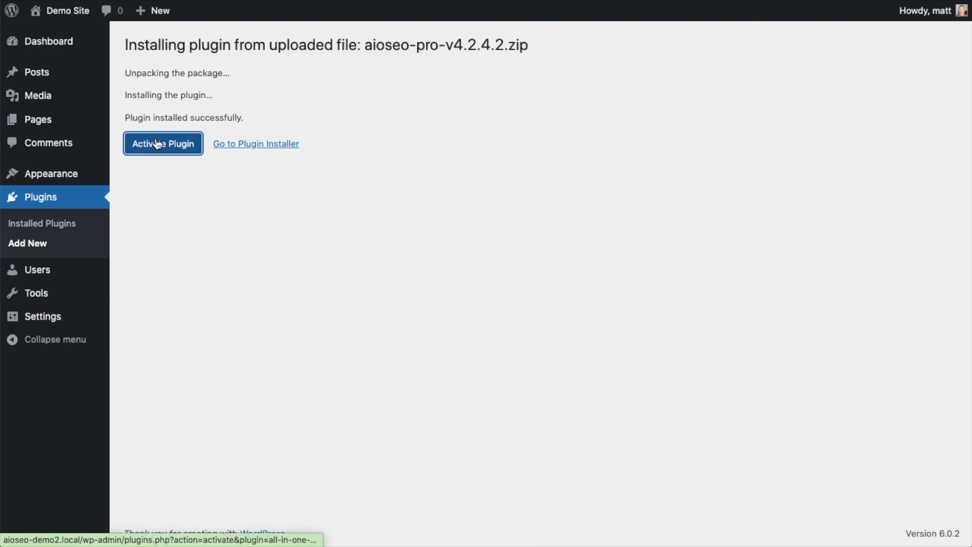
{"action": "left_click", "coordinate": [163, 143]}
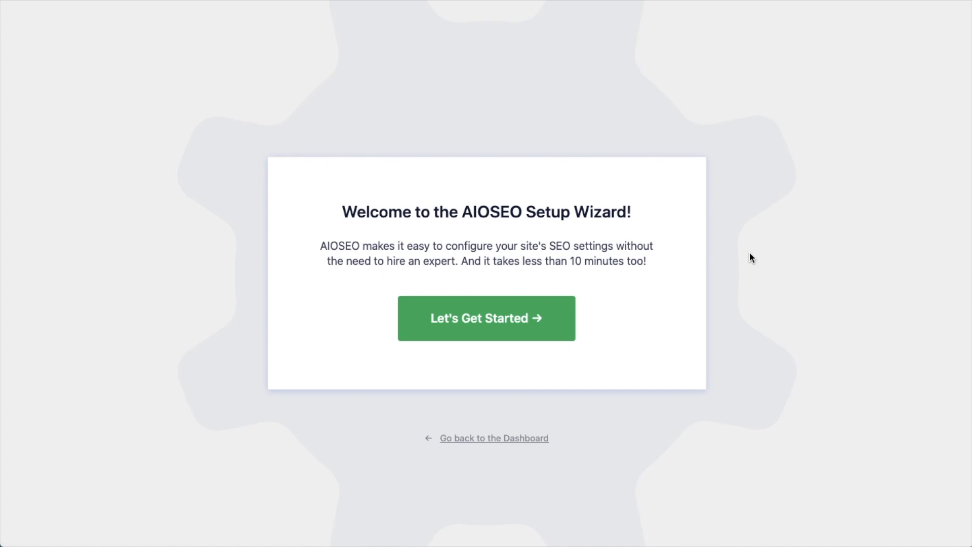
{"action": "mouse_move", "coordinate": [696, 450]}
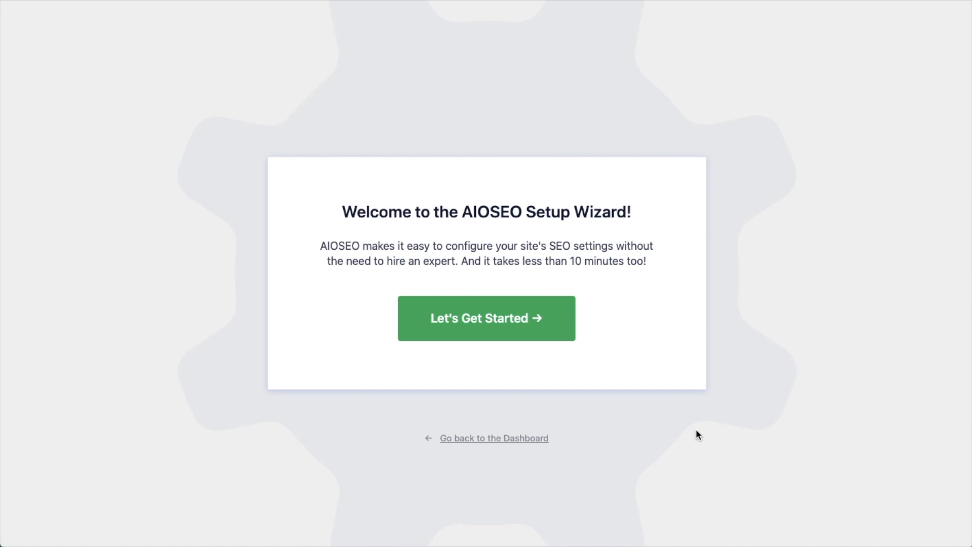
{"action": "mouse_move", "coordinate": [502, 276]}
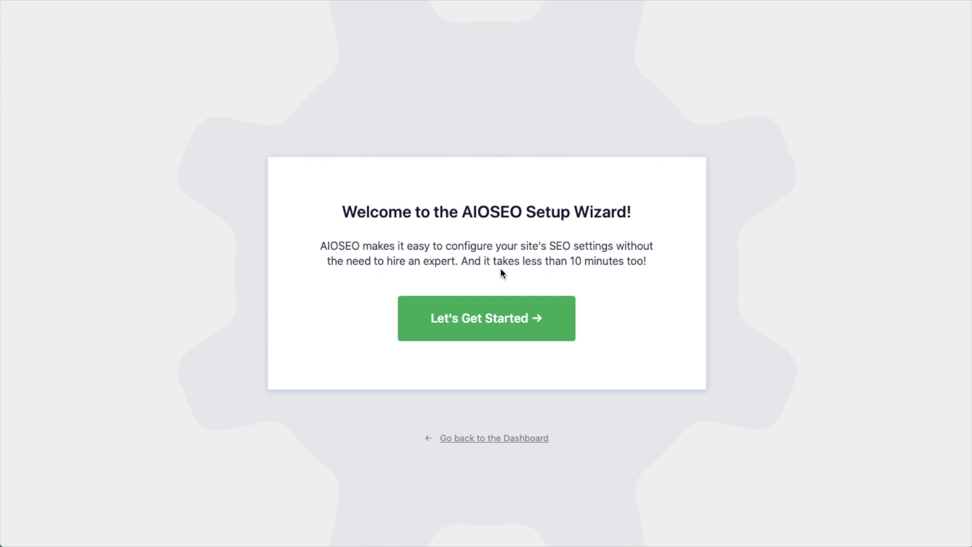
{"action": "mouse_move", "coordinate": [684, 472]}
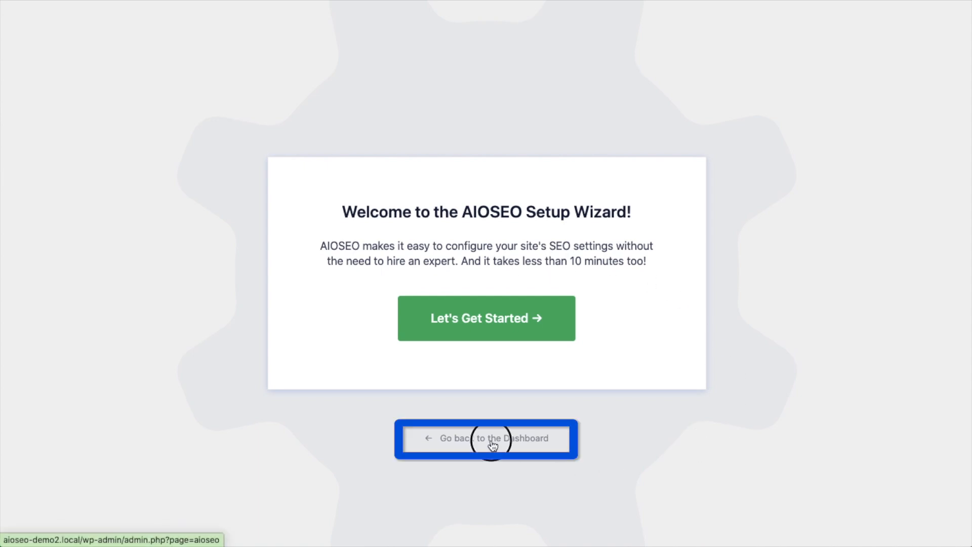
Step: Skip the setup wizard and land on the AIOSEO dashboard warning of a missing license key
{"action": "left_click", "coordinate": [489, 443]}
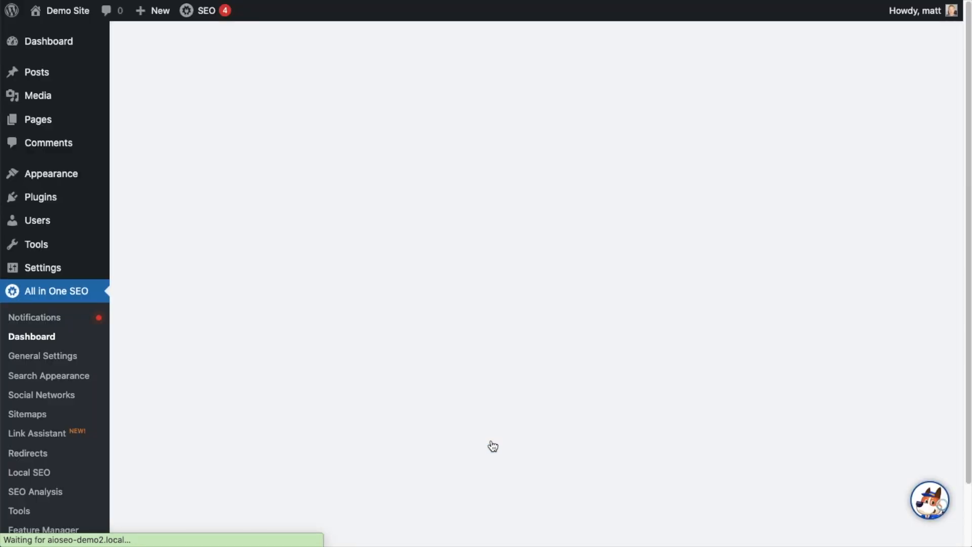
{"action": "left_click", "coordinate": [32, 336]}
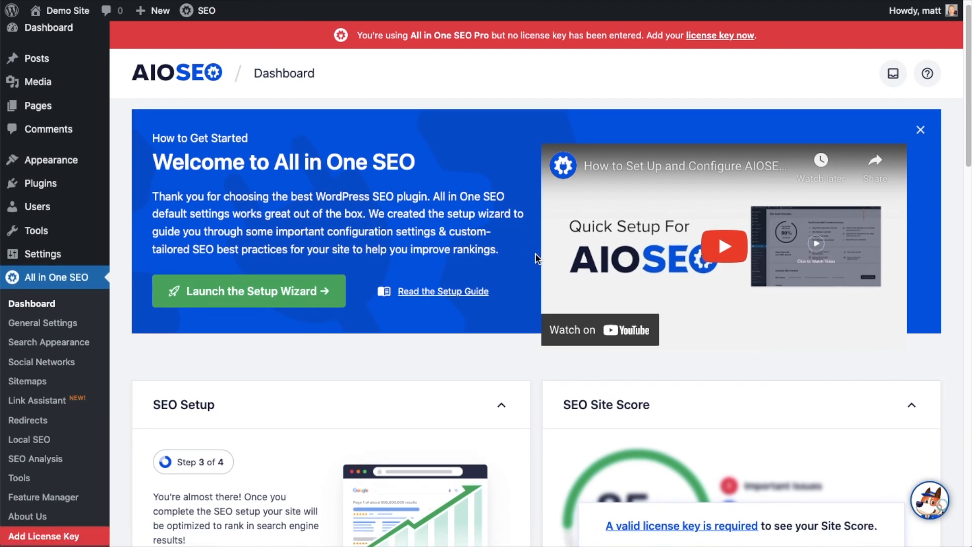
{"action": "scroll", "scroll_direction": "down", "scroll_amount": 3}
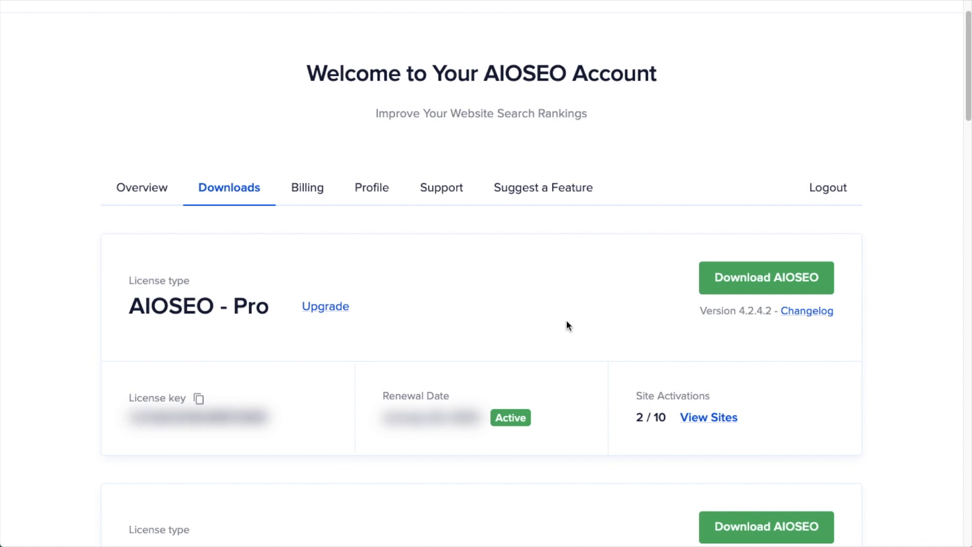
{"action": "mouse_move", "coordinate": [342, 322]}
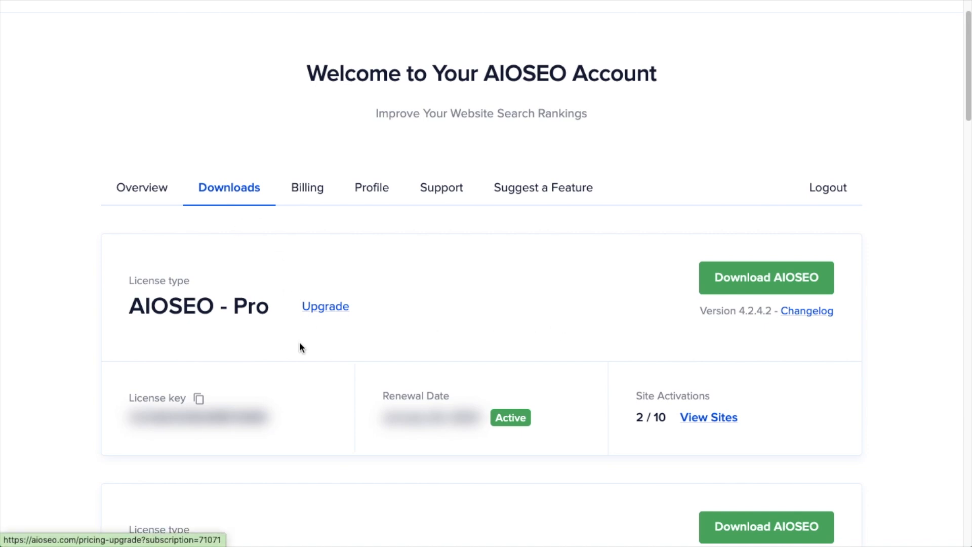
Step: Copy the AIOSEO Pro license key from the account Downloads page
{"action": "left_click", "coordinate": [199, 397]}
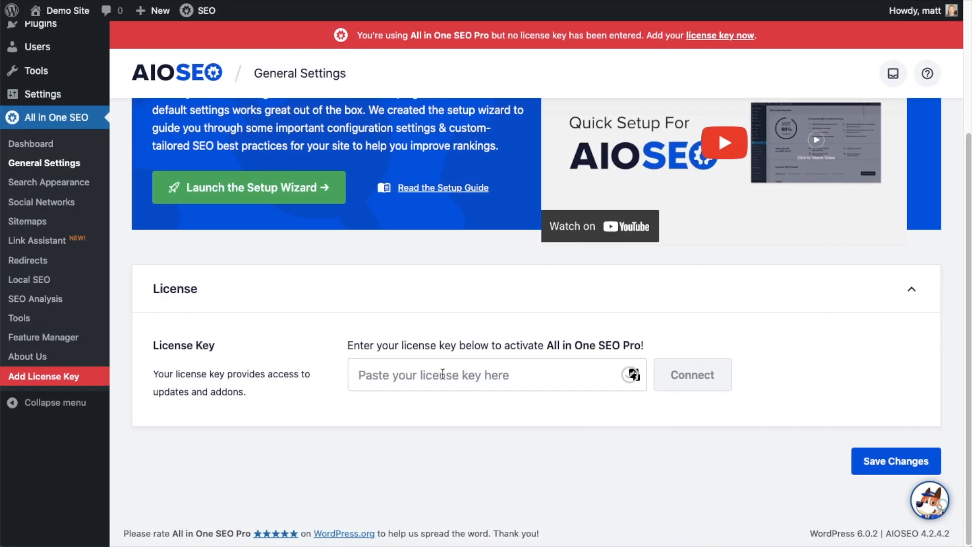
Step: Paste the license key in General Settings and connect it, activating the Pro plan
{"action": "type", "text": "••••••••••••••"}
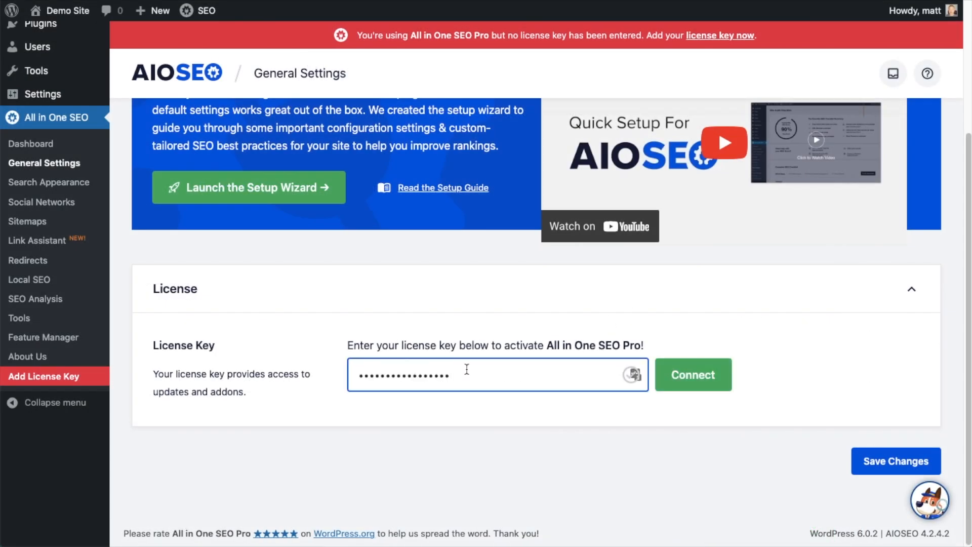
{"action": "left_click", "coordinate": [693, 374]}
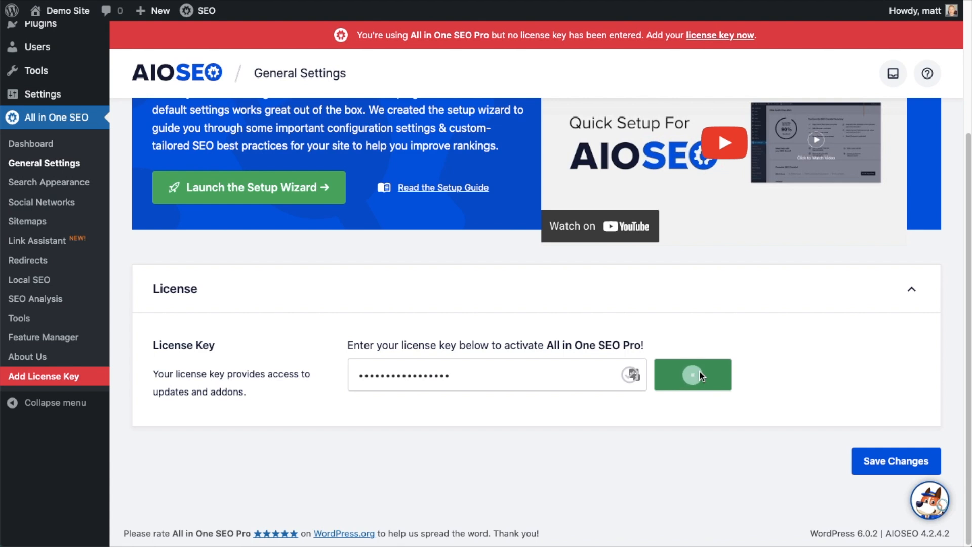
{"action": "left_click", "coordinate": [693, 374]}
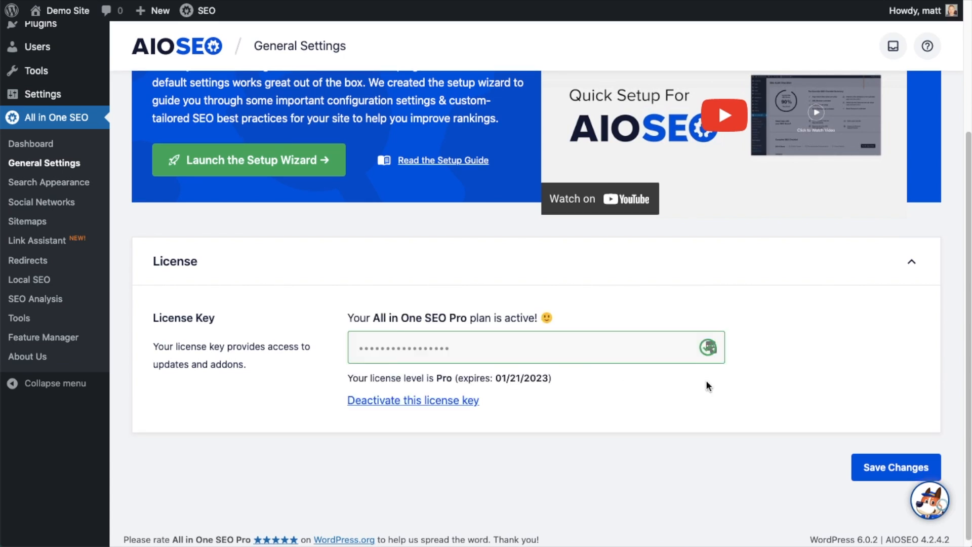
{"action": "mouse_move", "coordinate": [902, 469]}
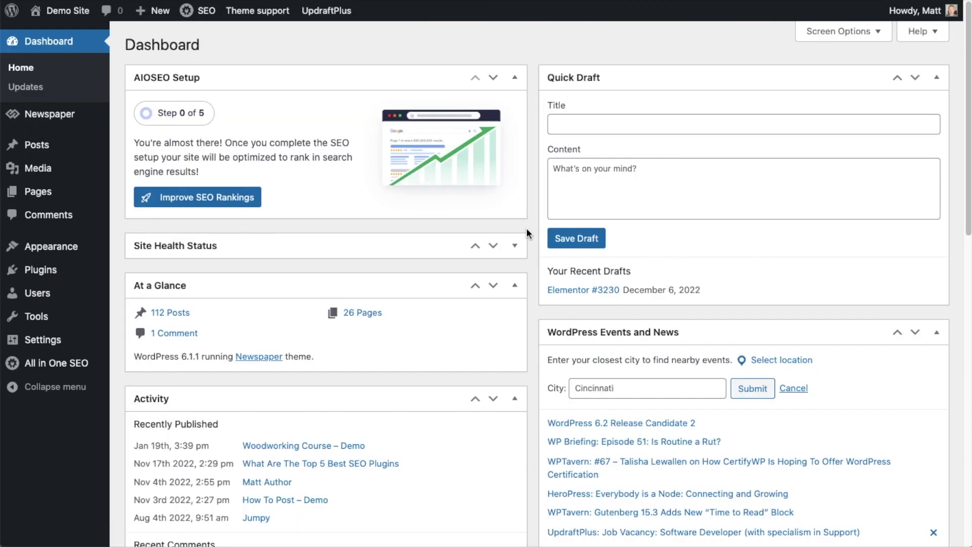
{"action": "mouse_move", "coordinate": [35, 145]}
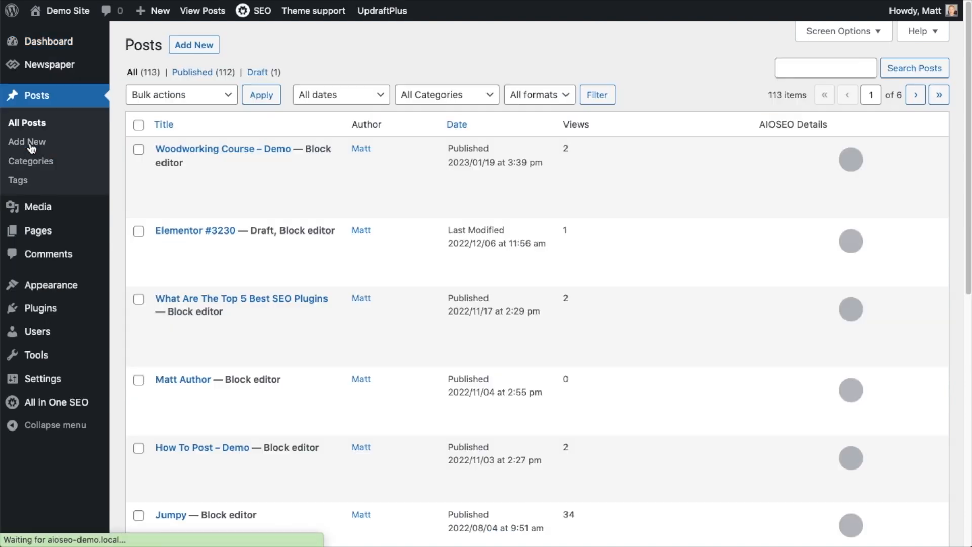
Step: Reach the post's AIOSEO Schema settings and launch the Schema Generator catalog
{"action": "scroll", "scroll_direction": "down", "scroll_amount": 3}
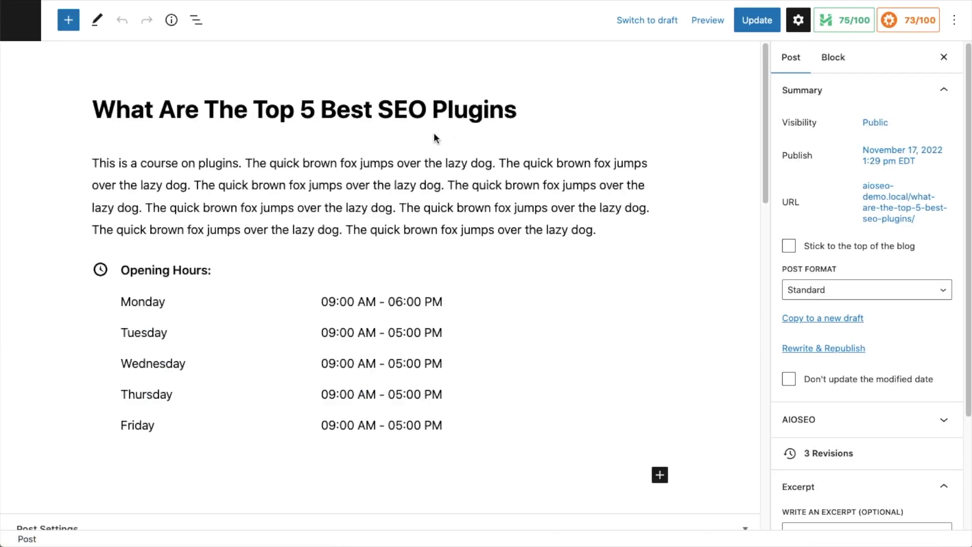
{"action": "scroll", "scroll_direction": "down", "scroll_amount": 3}
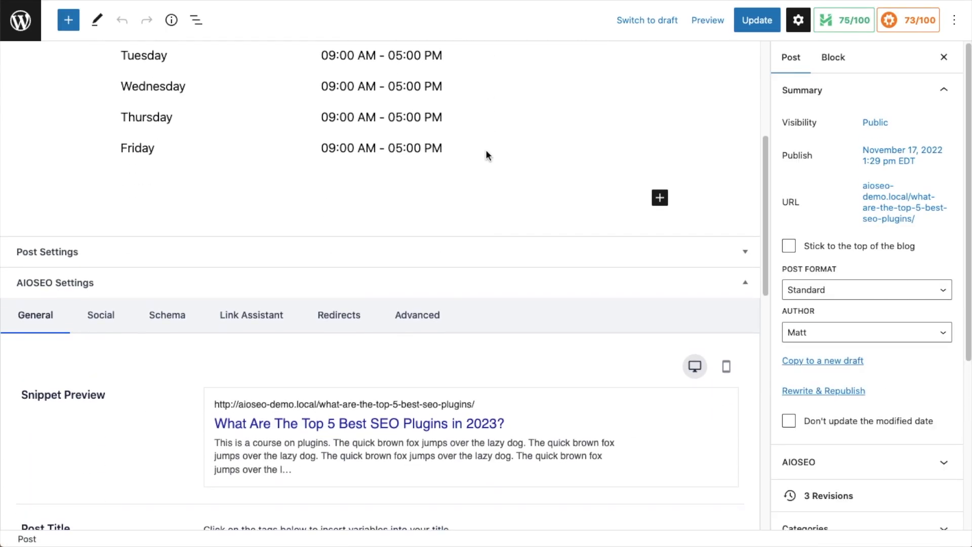
{"action": "scroll", "scroll_direction": "down", "scroll_amount": 3}
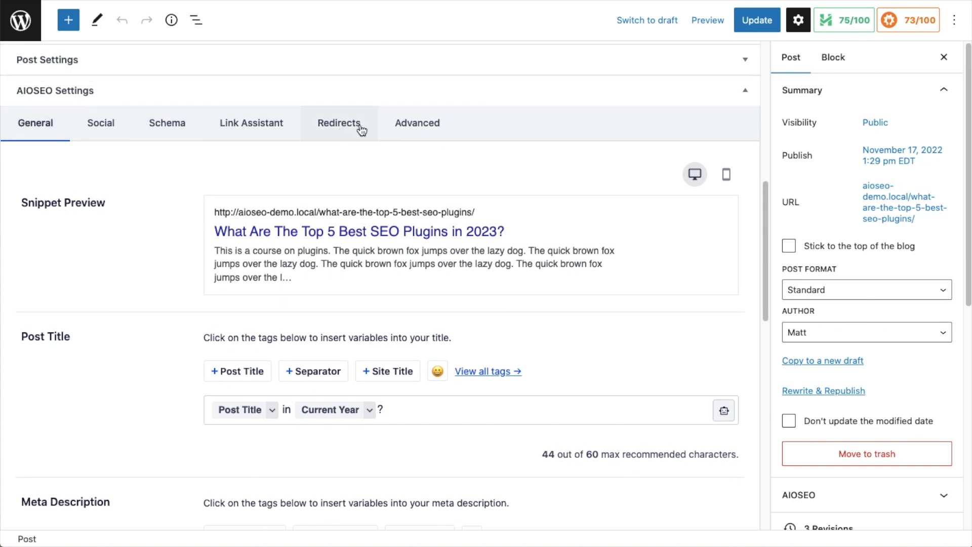
{"action": "mouse_move", "coordinate": [167, 127]}
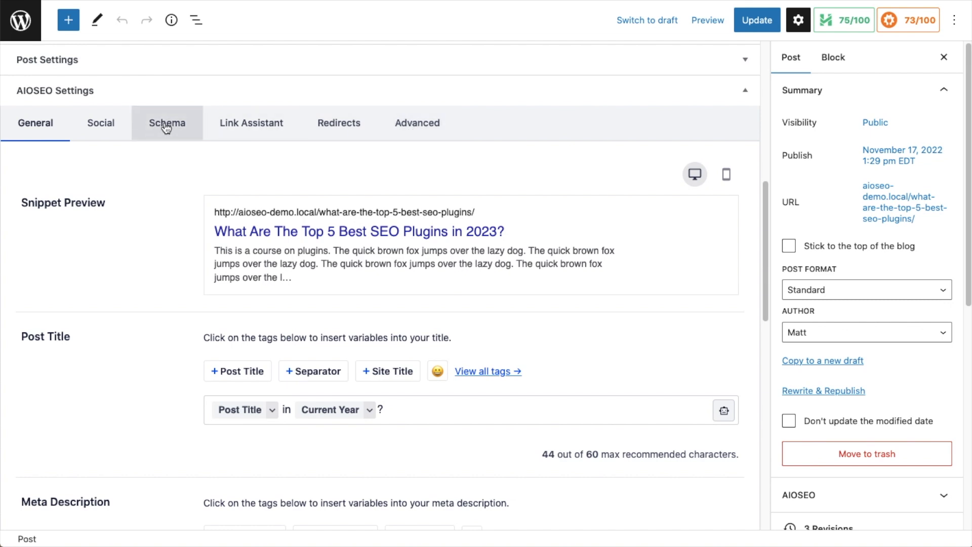
{"action": "left_click", "coordinate": [166, 122]}
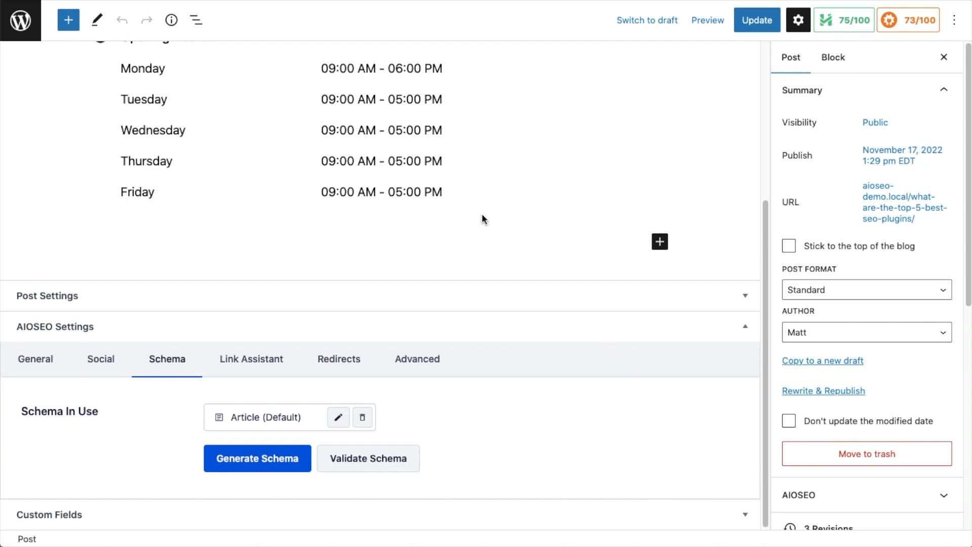
{"action": "mouse_move", "coordinate": [525, 269]}
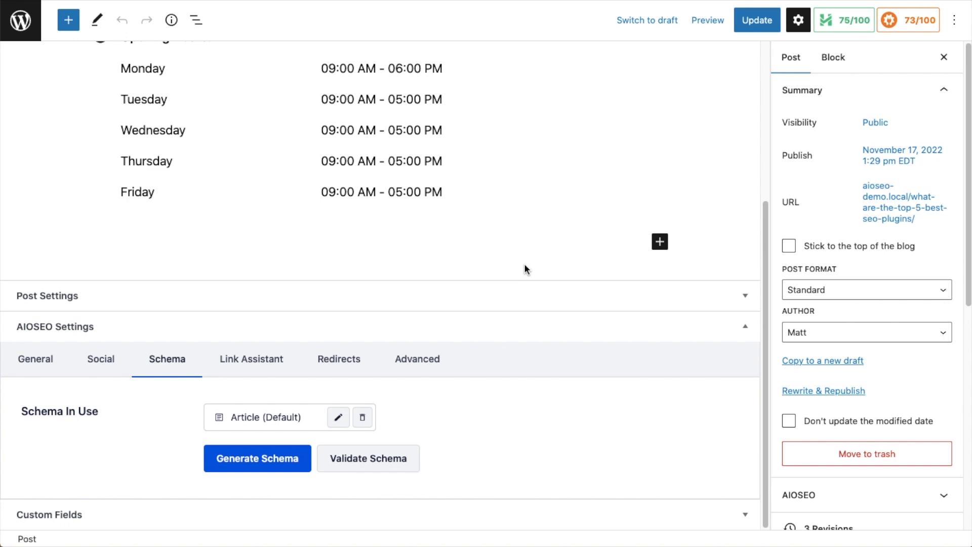
{"action": "mouse_move", "coordinate": [425, 285]}
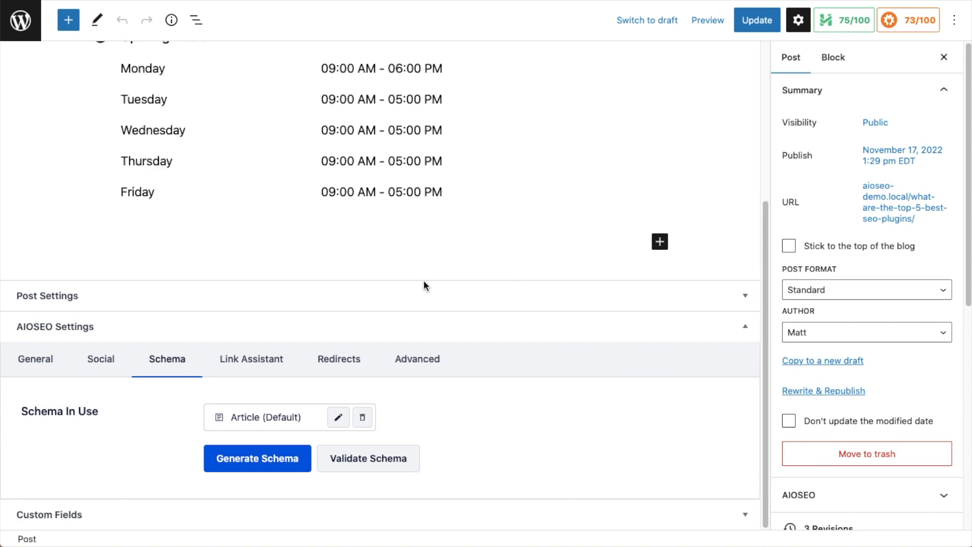
{"action": "mouse_move", "coordinate": [65, 411]}
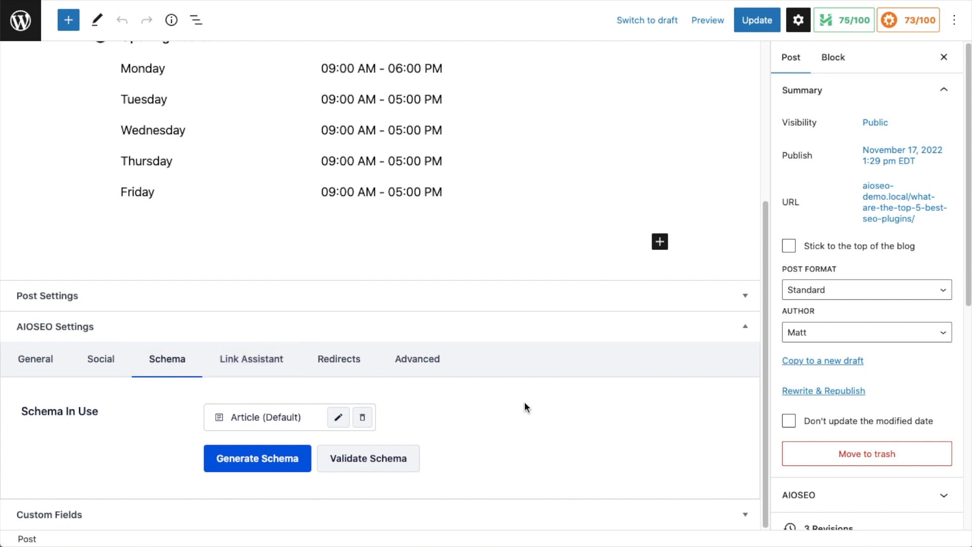
{"action": "mouse_move", "coordinate": [274, 424]}
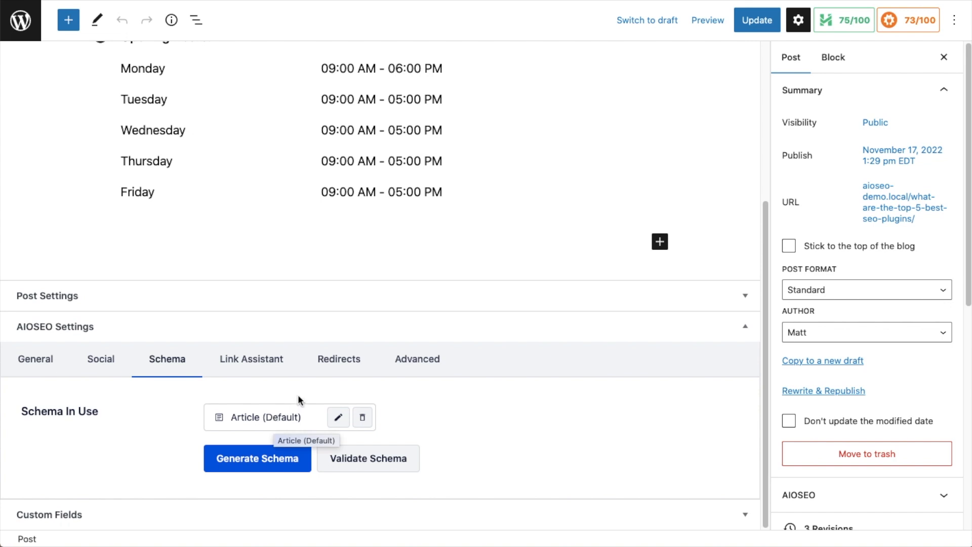
{"action": "mouse_move", "coordinate": [198, 515]}
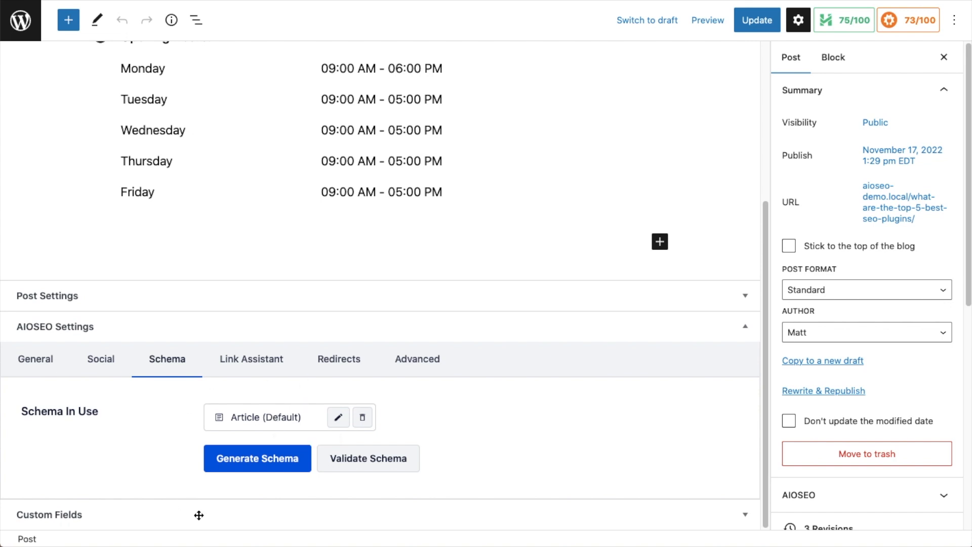
{"action": "left_click", "coordinate": [257, 459]}
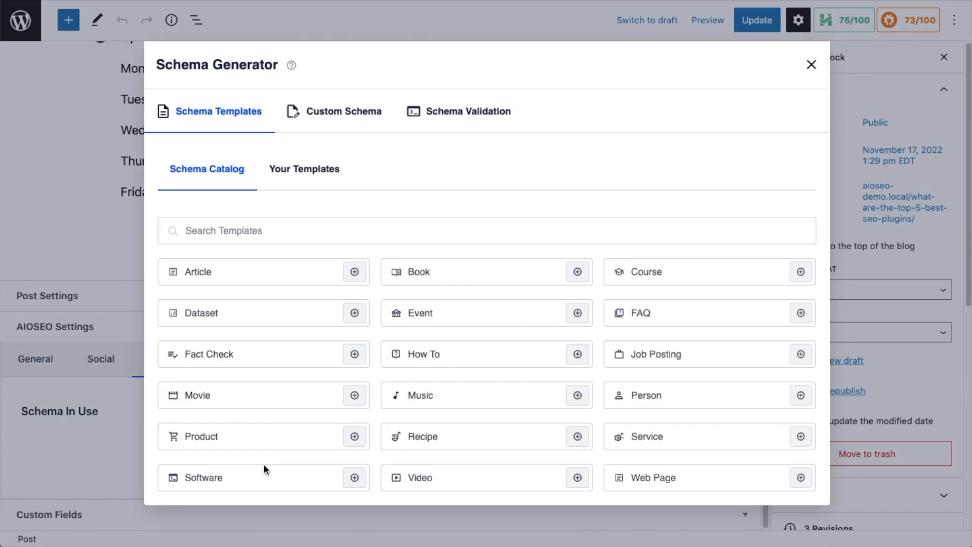
{"action": "mouse_move", "coordinate": [827, 347]}
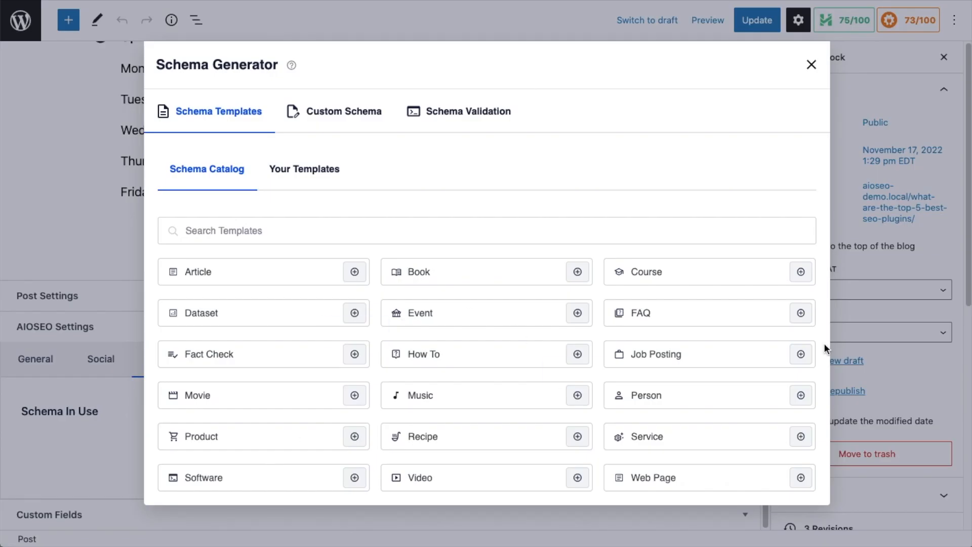
{"action": "mouse_move", "coordinate": [783, 330]}
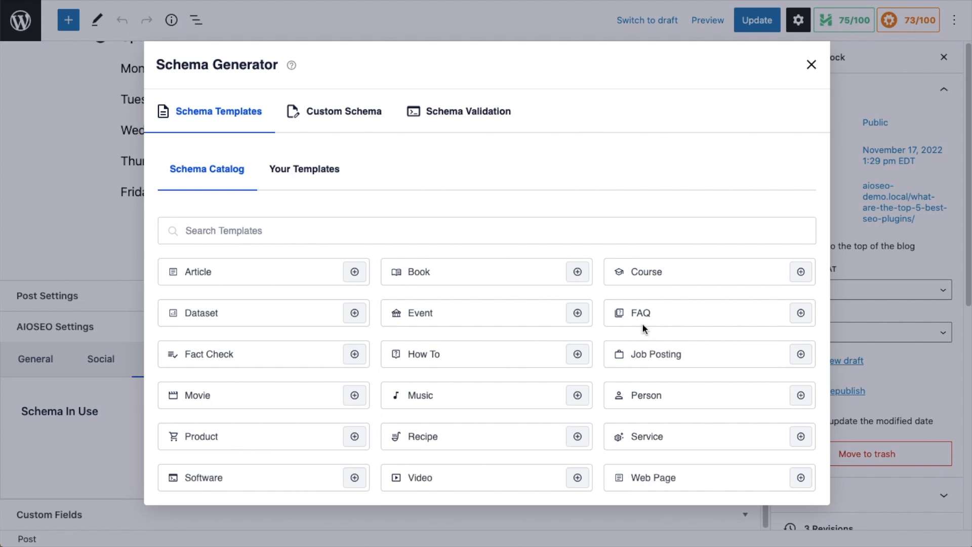
{"action": "mouse_move", "coordinate": [800, 314]}
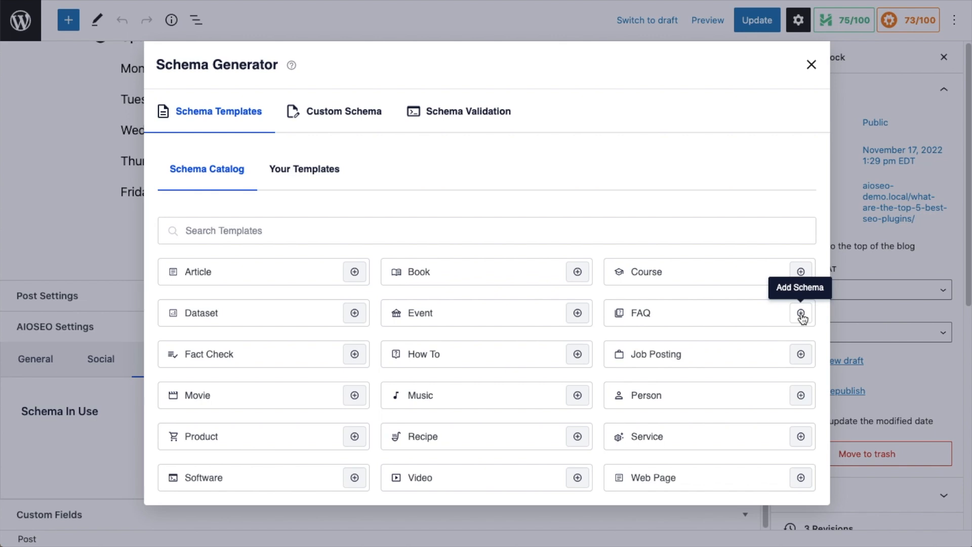
Step: Choose the FAQ template, revealing its name, description and questions form
{"action": "left_click", "coordinate": [801, 315]}
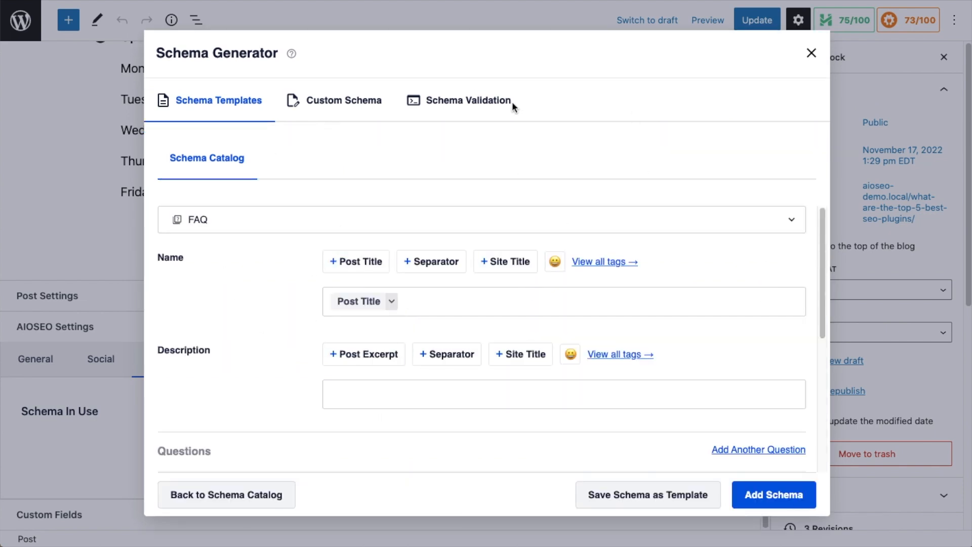
{"action": "mouse_move", "coordinate": [396, 220]}
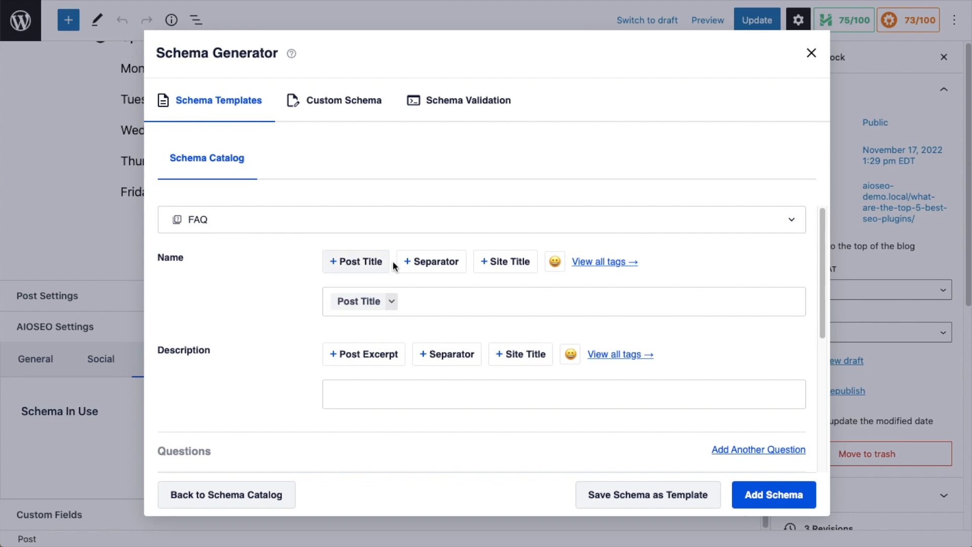
{"action": "mouse_move", "coordinate": [621, 273]}
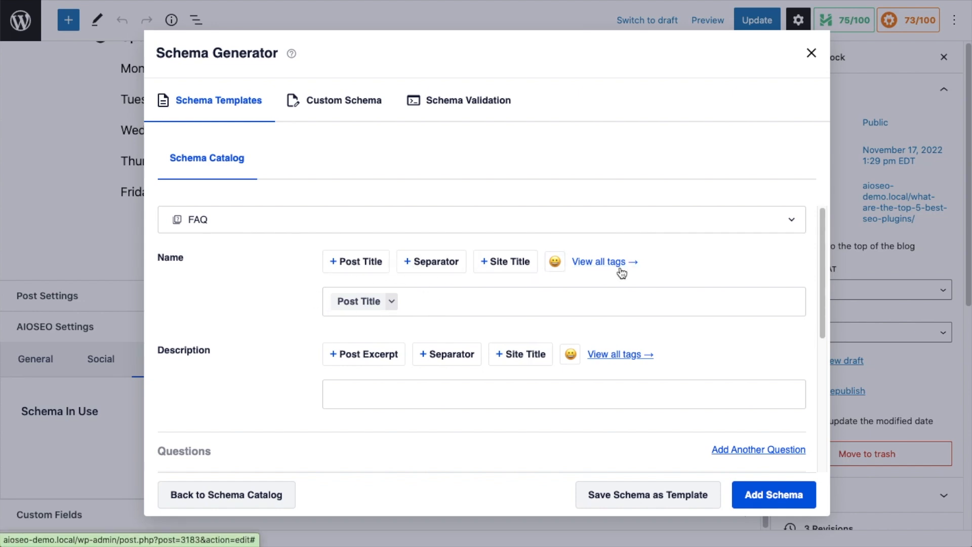
Step: Review the FAQ question fields, then close the generator leaving only the default Article schema
{"action": "scroll", "scroll_direction": "down", "scroll_amount": 3}
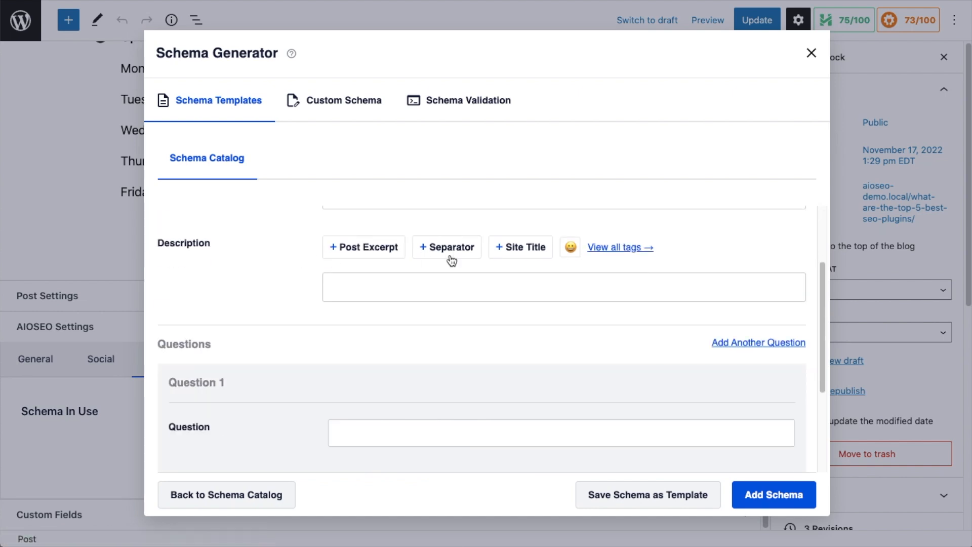
{"action": "scroll", "scroll_direction": "down", "scroll_amount": 3}
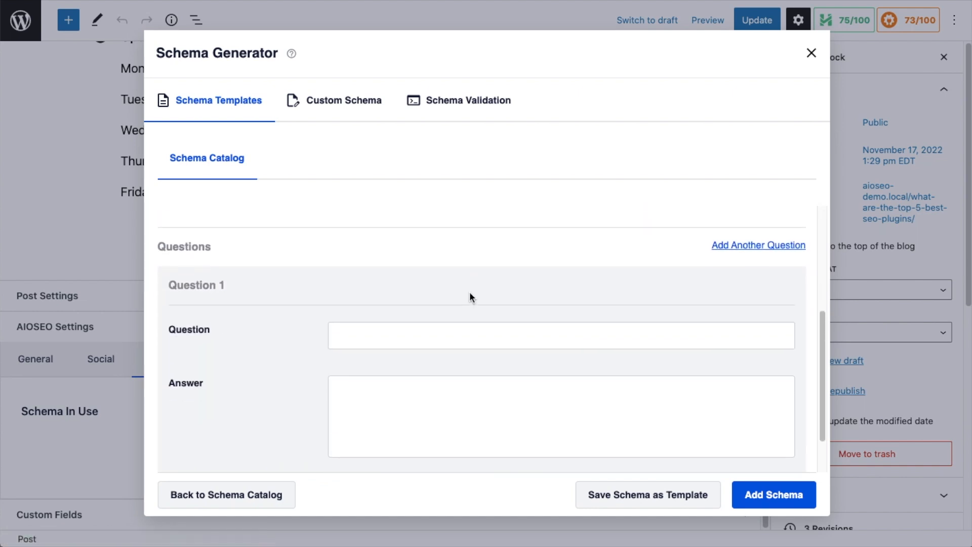
{"action": "scroll", "scroll_direction": "down", "scroll_amount": 3}
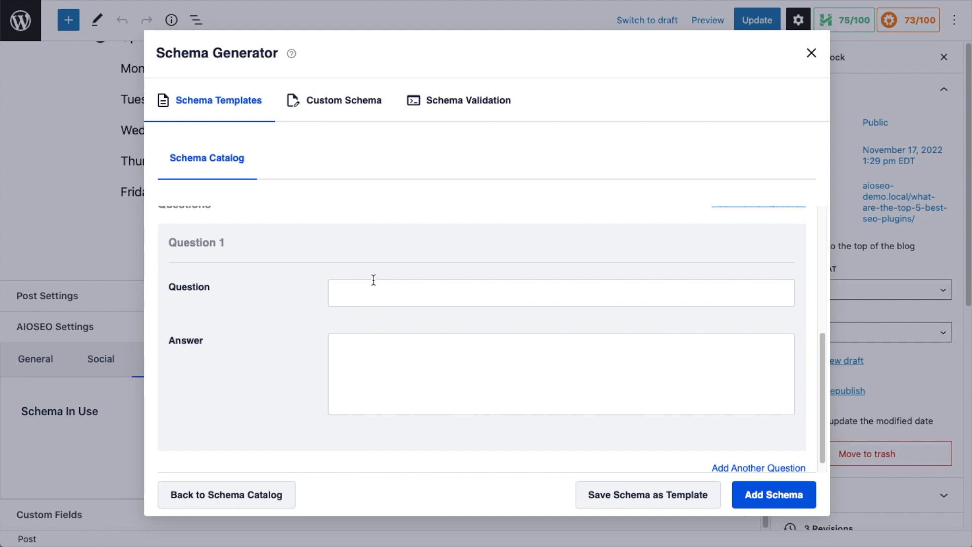
{"action": "mouse_move", "coordinate": [401, 337]}
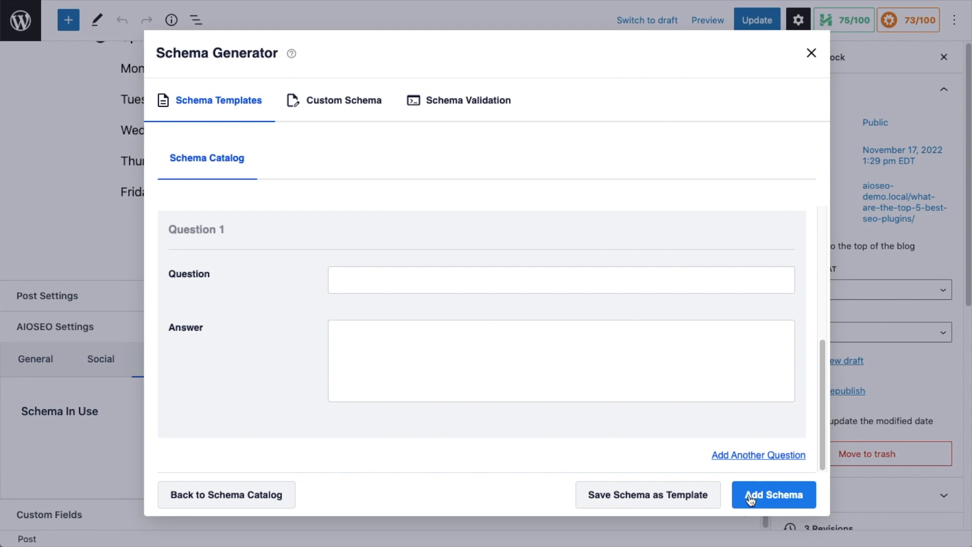
{"action": "mouse_move", "coordinate": [810, 53]}
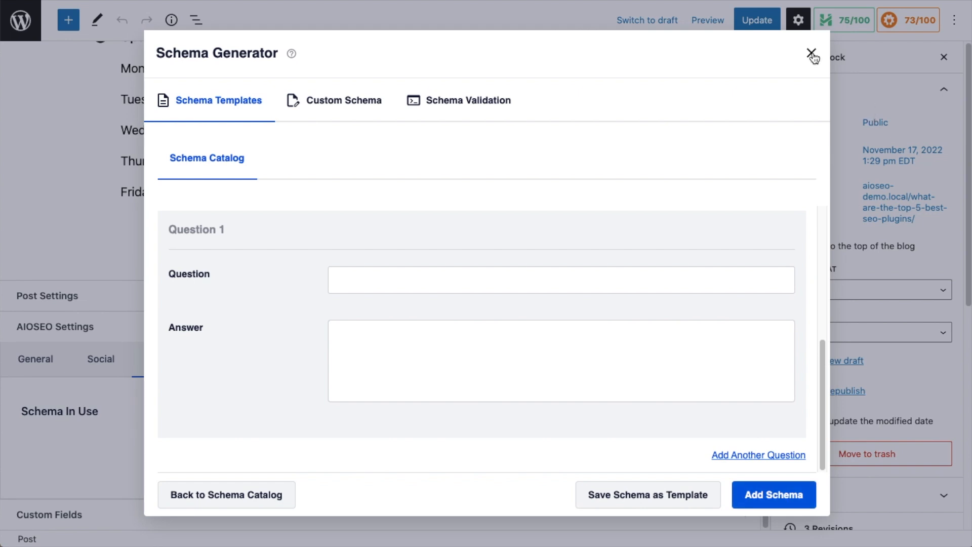
{"action": "left_click", "coordinate": [810, 53]}
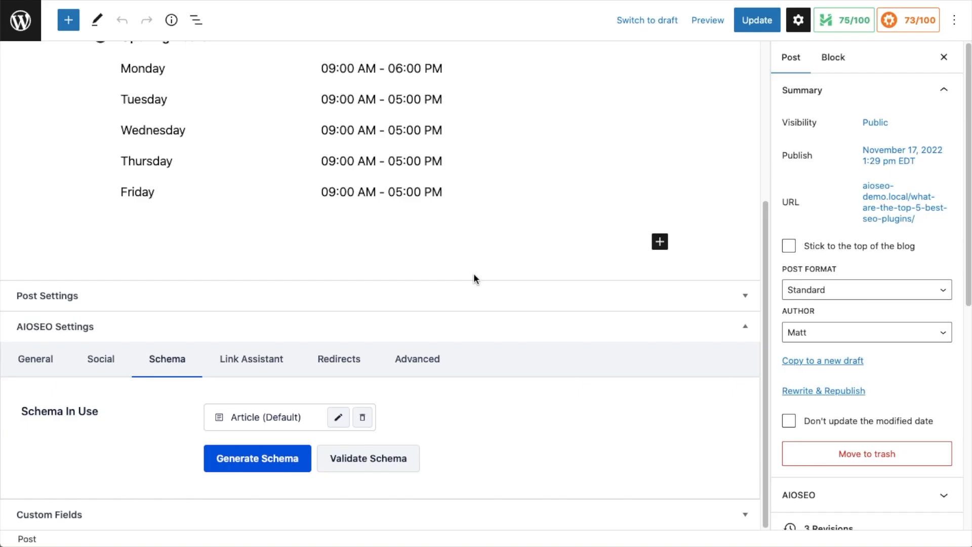
{"action": "mouse_move", "coordinate": [316, 502]}
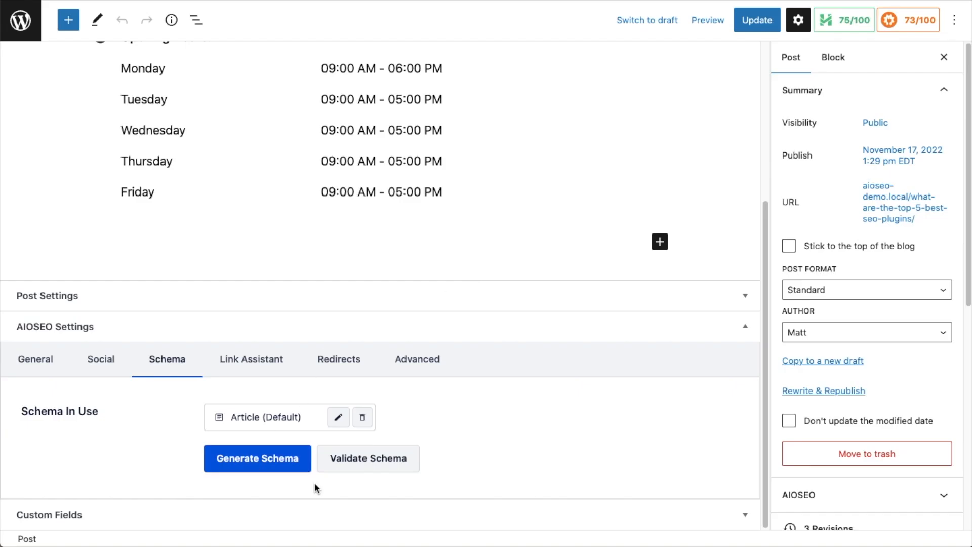
Step: Reopen the Schema Generator template catalog from the AIOSEO Schema settings
{"action": "left_click", "coordinate": [257, 459]}
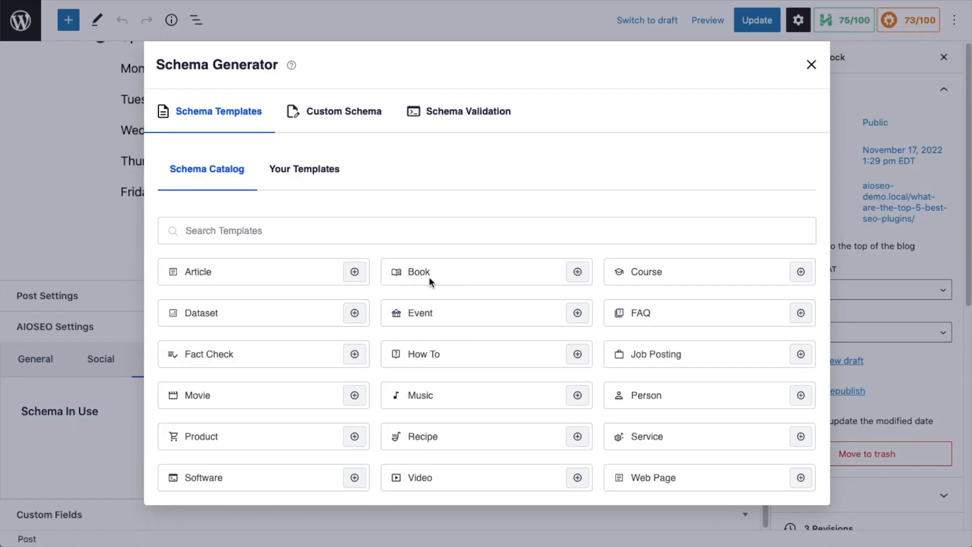
{"action": "mouse_move", "coordinate": [461, 370]}
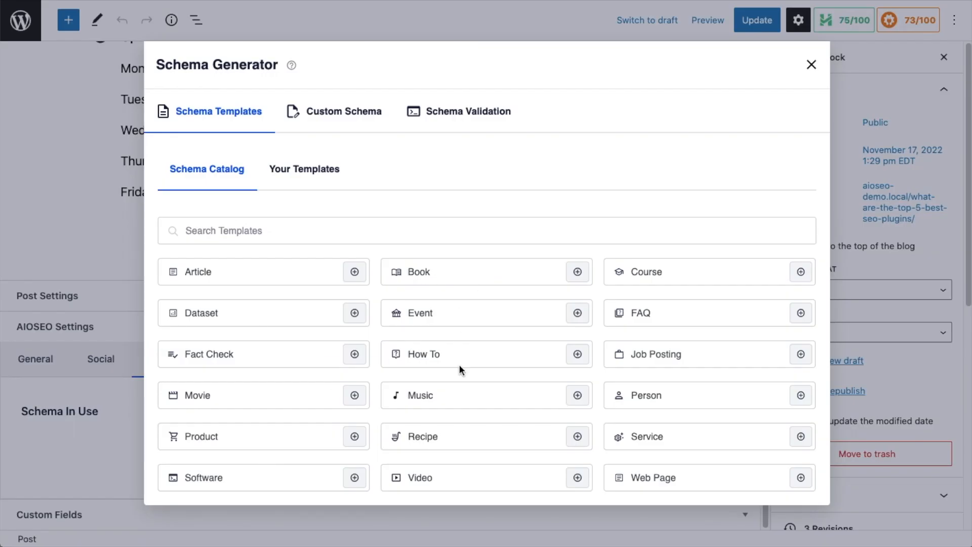
{"action": "mouse_move", "coordinate": [459, 432]}
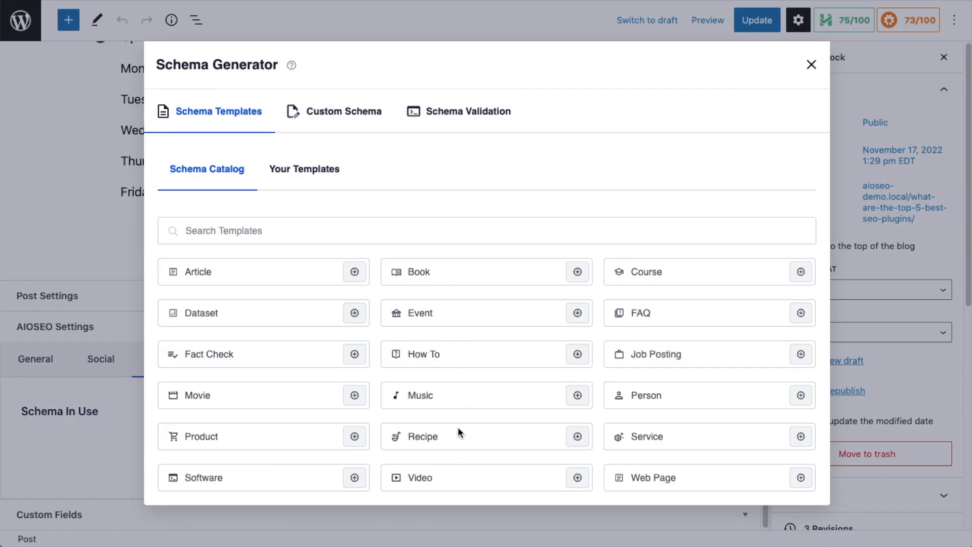
{"action": "mouse_move", "coordinate": [419, 307]}
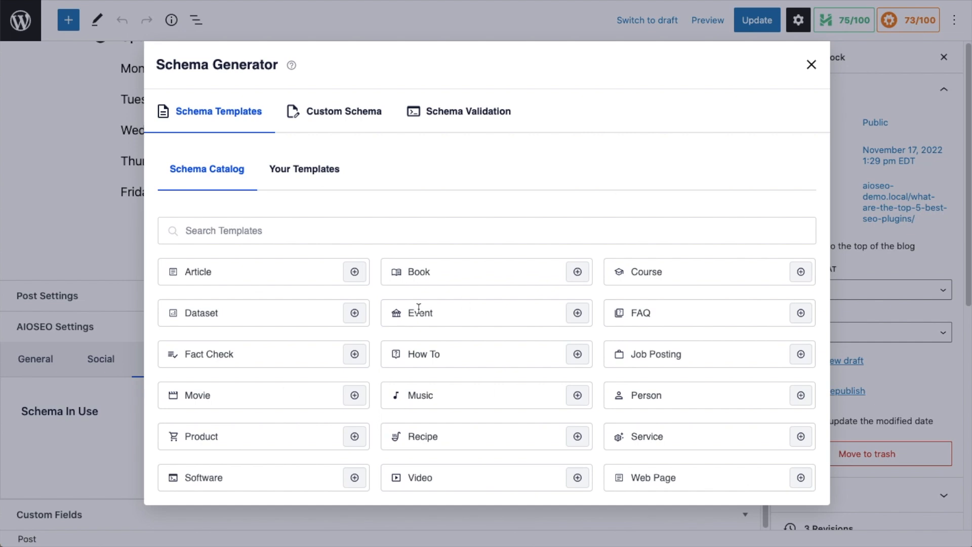
{"action": "mouse_move", "coordinate": [483, 127]}
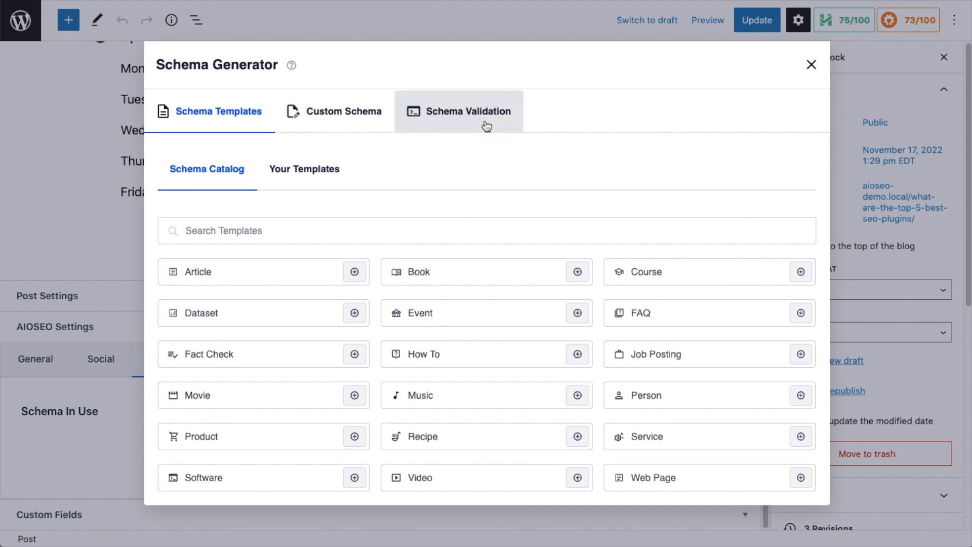
{"action": "mouse_move", "coordinate": [460, 120]}
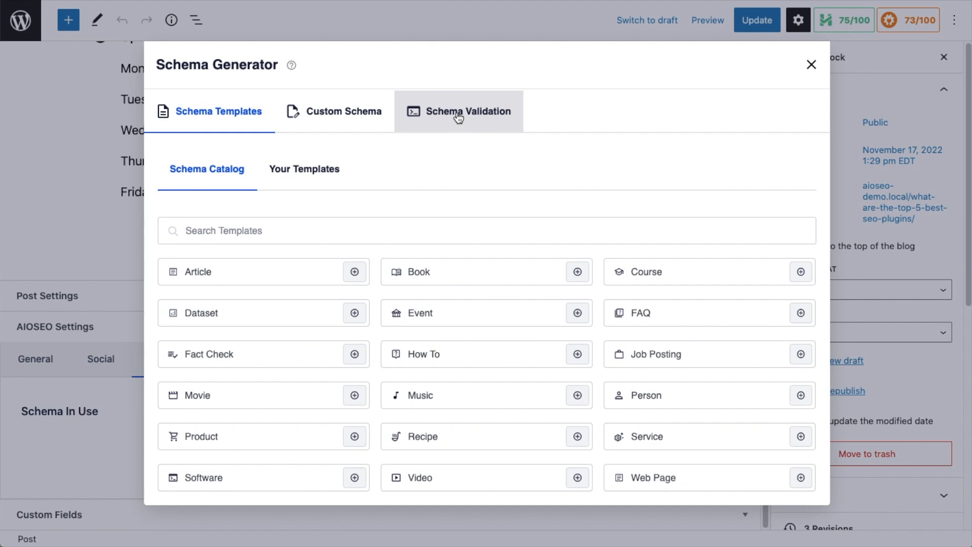
Step: Review the post's generated JSON-LD output in Schema Validation, then return to the dashboard
{"action": "left_click", "coordinate": [468, 112]}
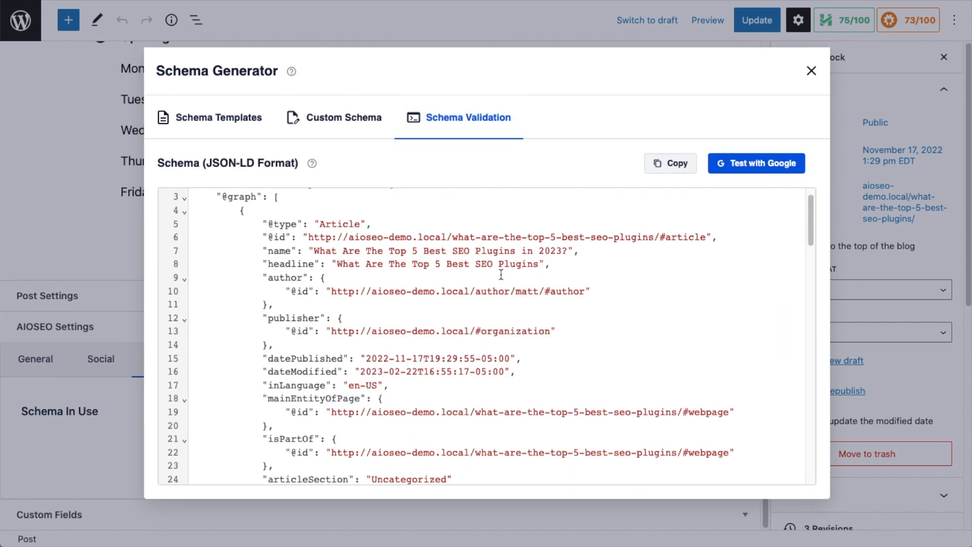
{"action": "scroll", "scroll_direction": "down", "scroll_amount": 3}
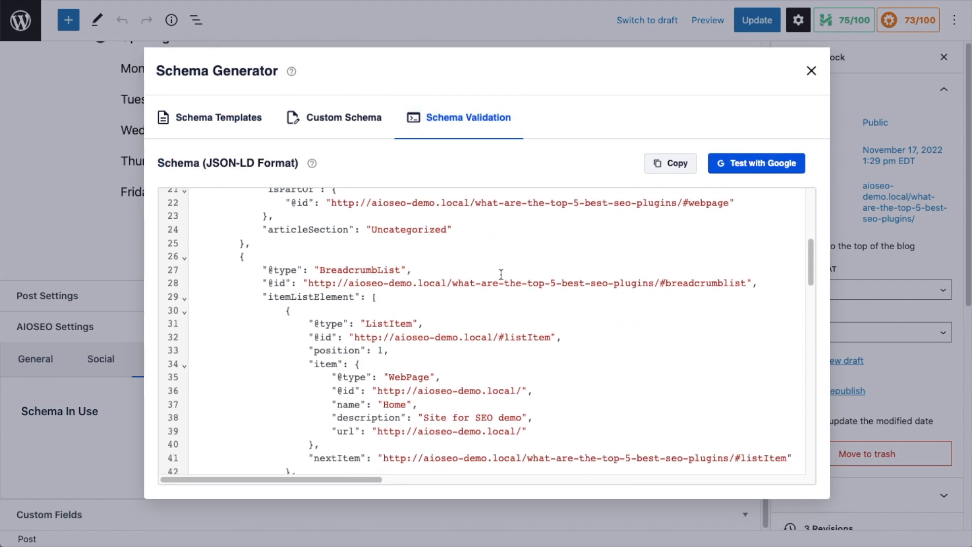
{"action": "scroll", "scroll_direction": "down", "scroll_amount": 3}
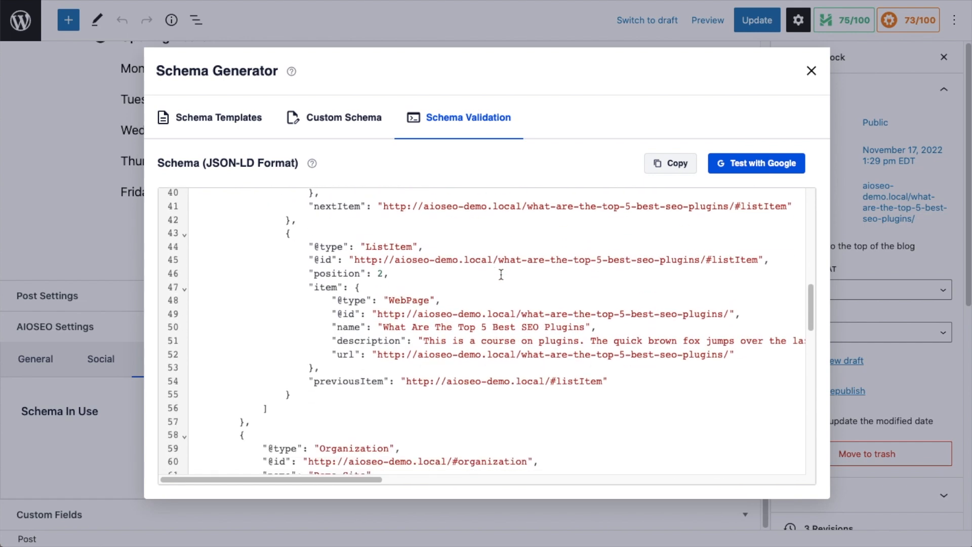
{"action": "scroll", "scroll_direction": "down", "scroll_amount": 3}
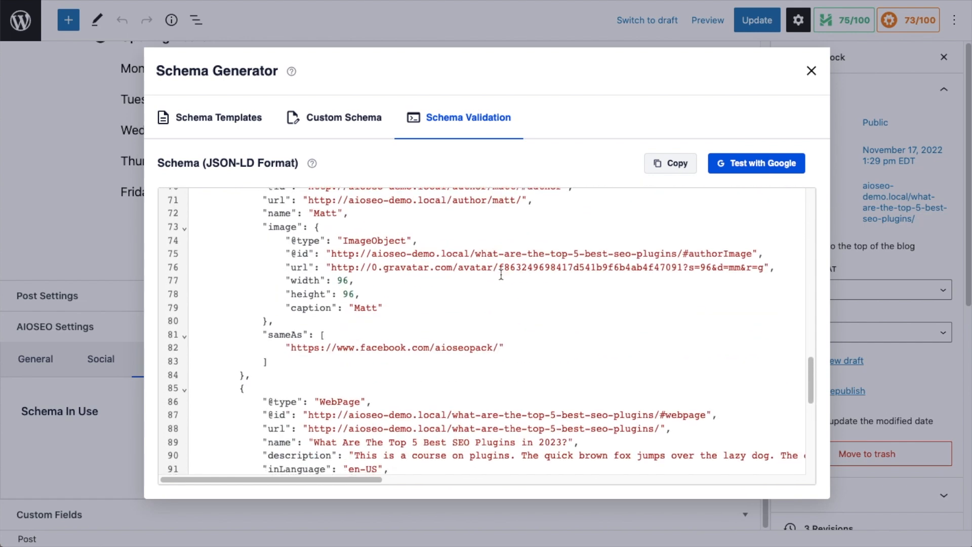
{"action": "scroll", "scroll_direction": "down", "scroll_amount": 3}
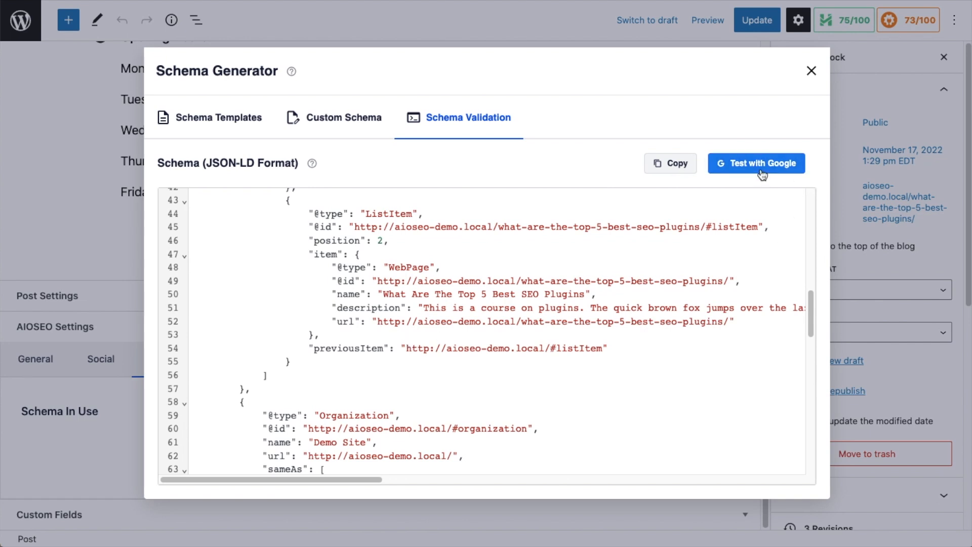
{"action": "mouse_move", "coordinate": [784, 140]}
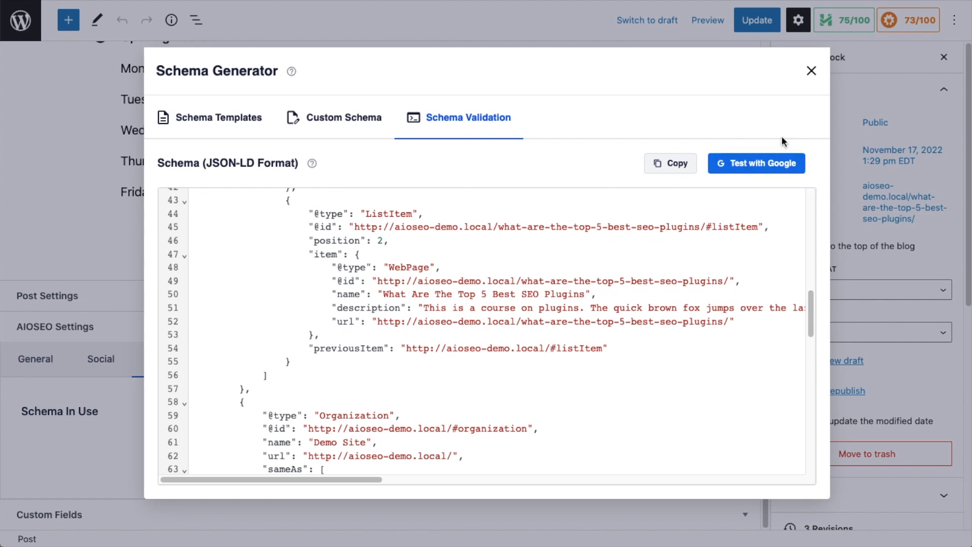
{"action": "left_click", "coordinate": [811, 71]}
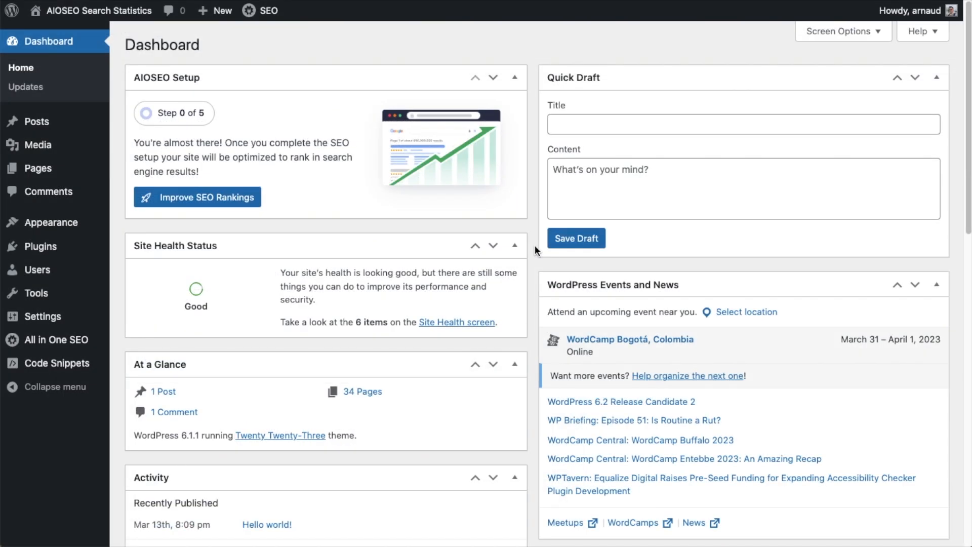
{"action": "mouse_move", "coordinate": [49, 341]}
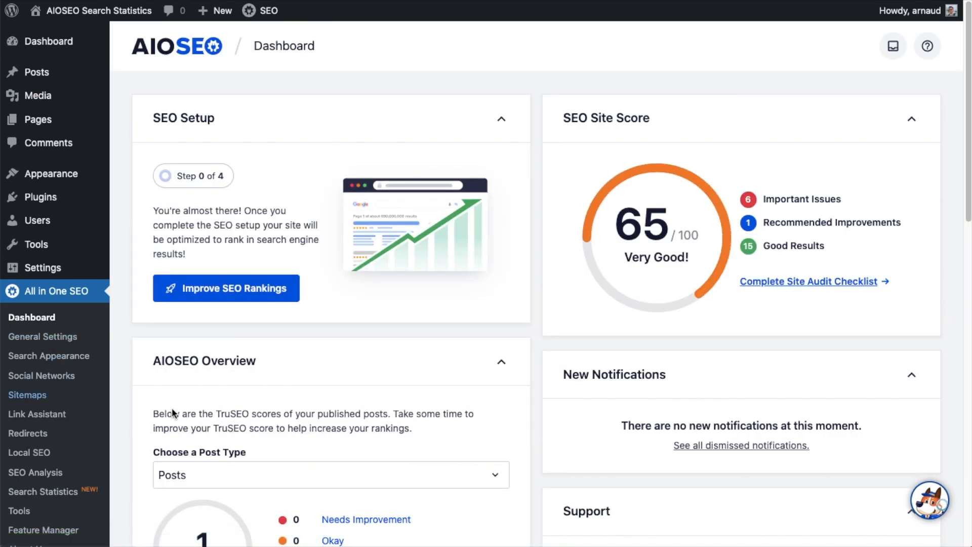
{"action": "mouse_move", "coordinate": [539, 182]}
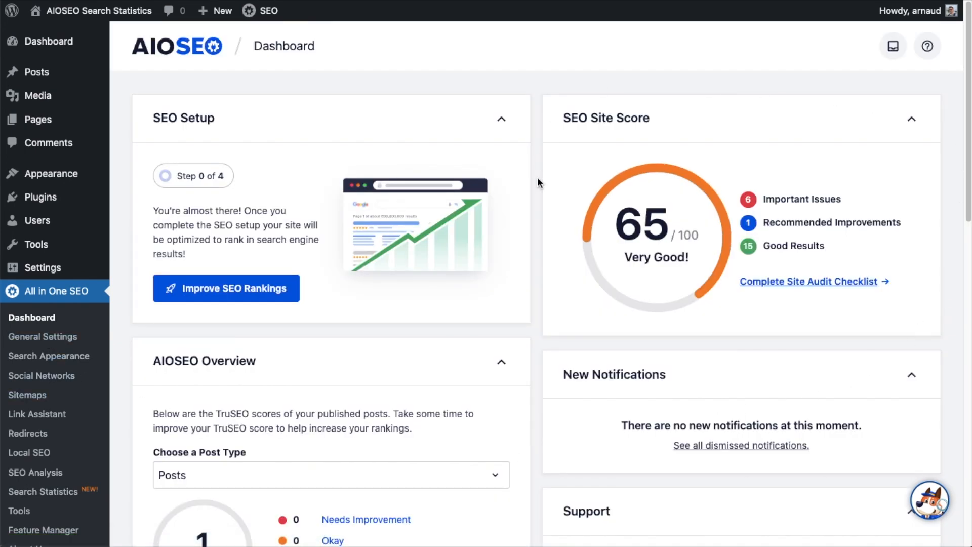
{"action": "mouse_move", "coordinate": [618, 307]}
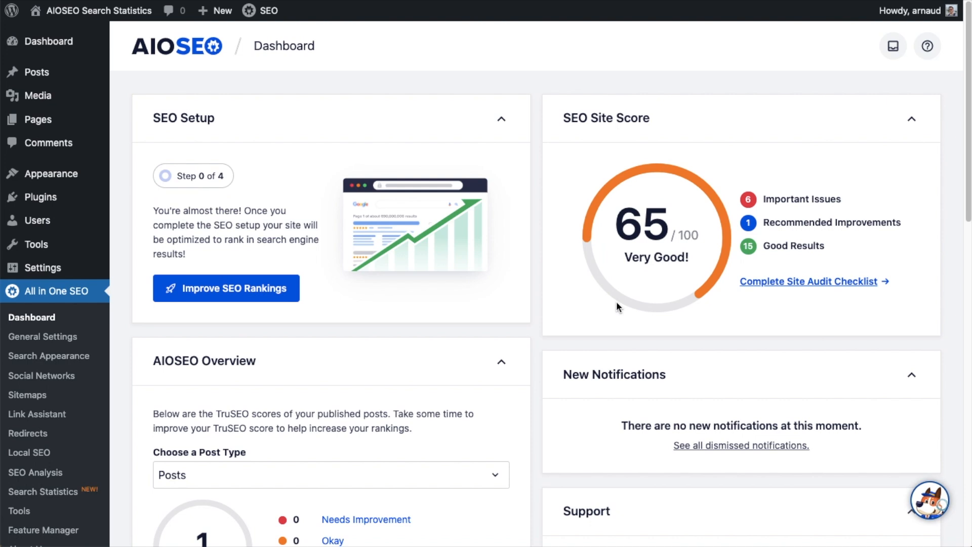
{"action": "mouse_move", "coordinate": [814, 308]}
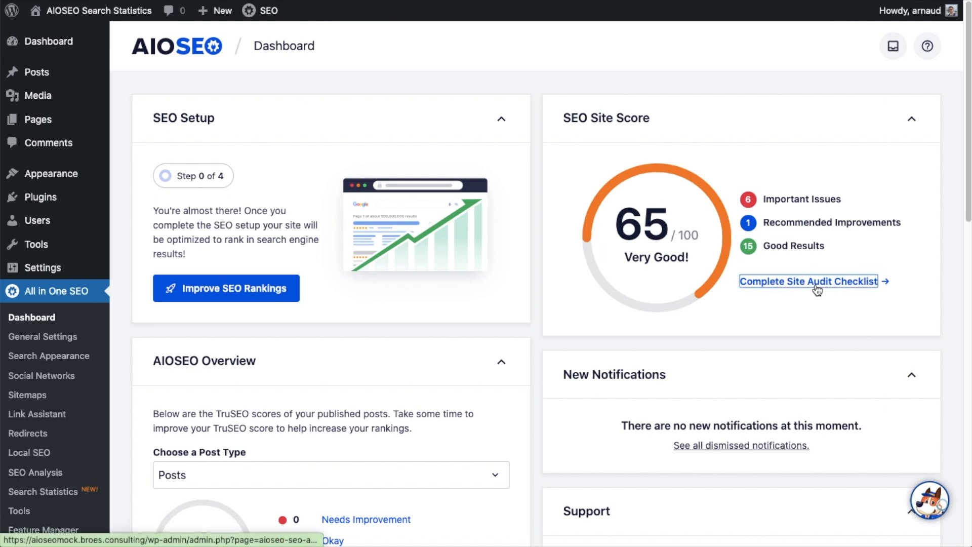
{"action": "left_click", "coordinate": [808, 281]}
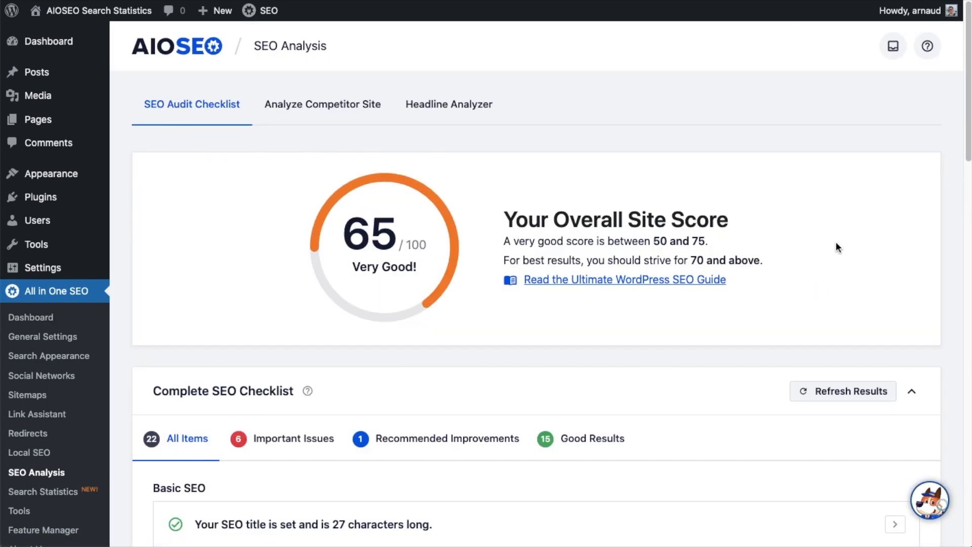
{"action": "mouse_move", "coordinate": [375, 77]}
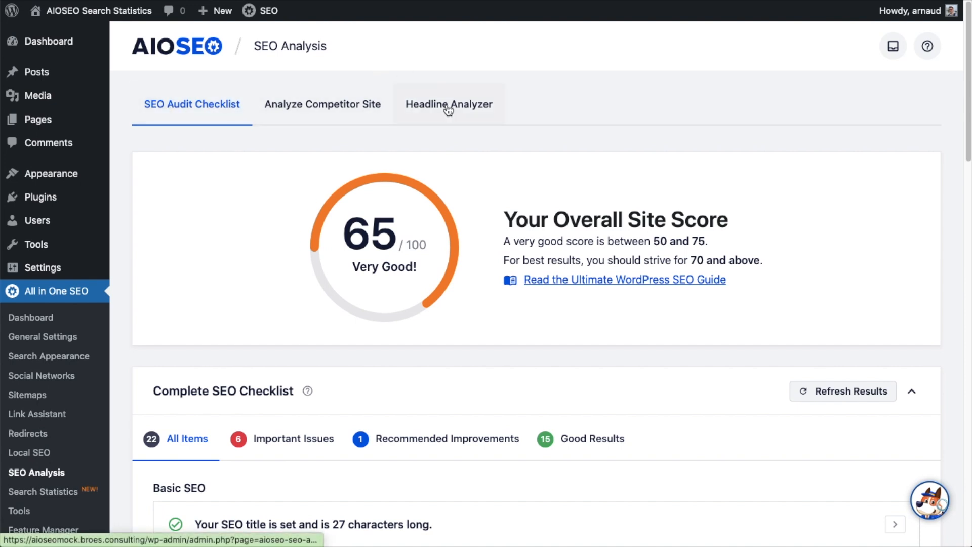
{"action": "mouse_move", "coordinate": [970, 239]}
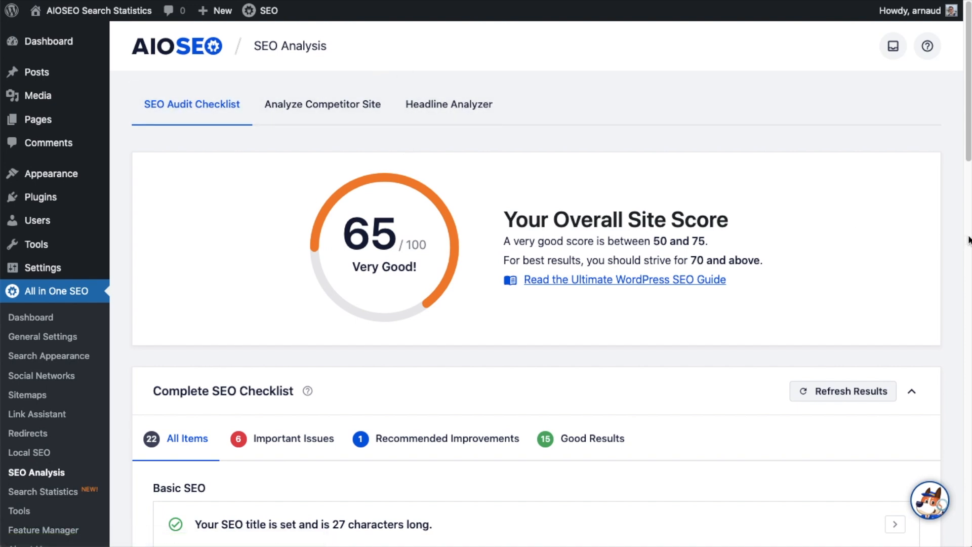
{"action": "scroll", "scroll_direction": "down", "scroll_amount": 3}
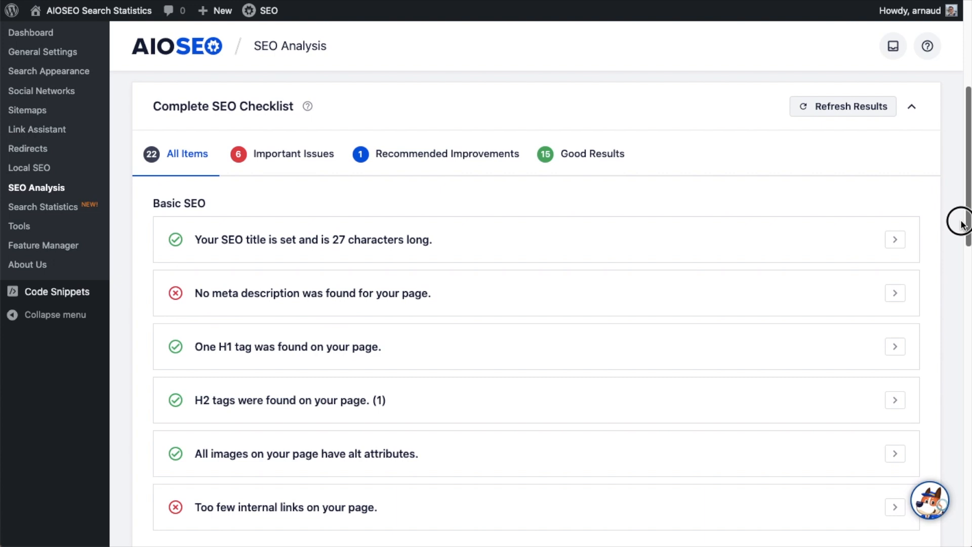
{"action": "mouse_move", "coordinate": [131, 254]}
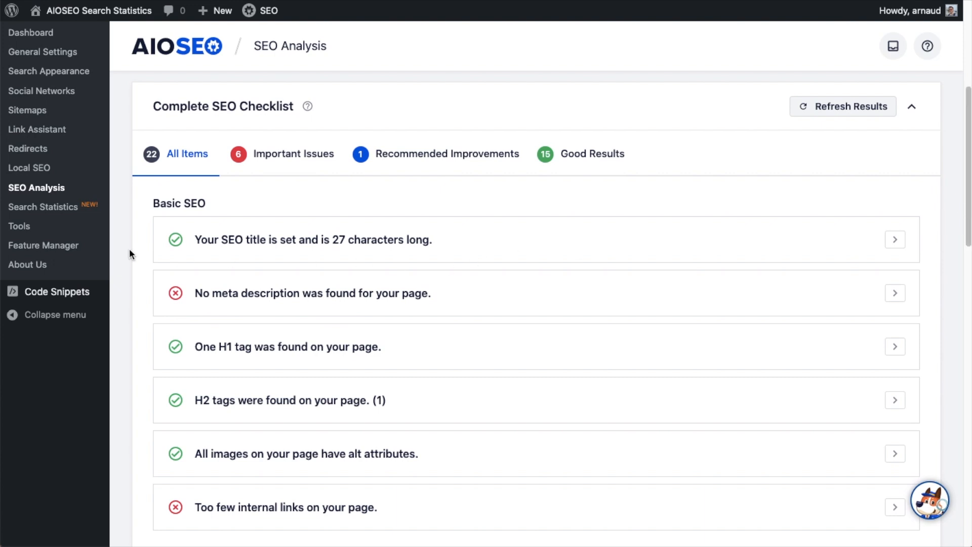
{"action": "mouse_move", "coordinate": [171, 311]}
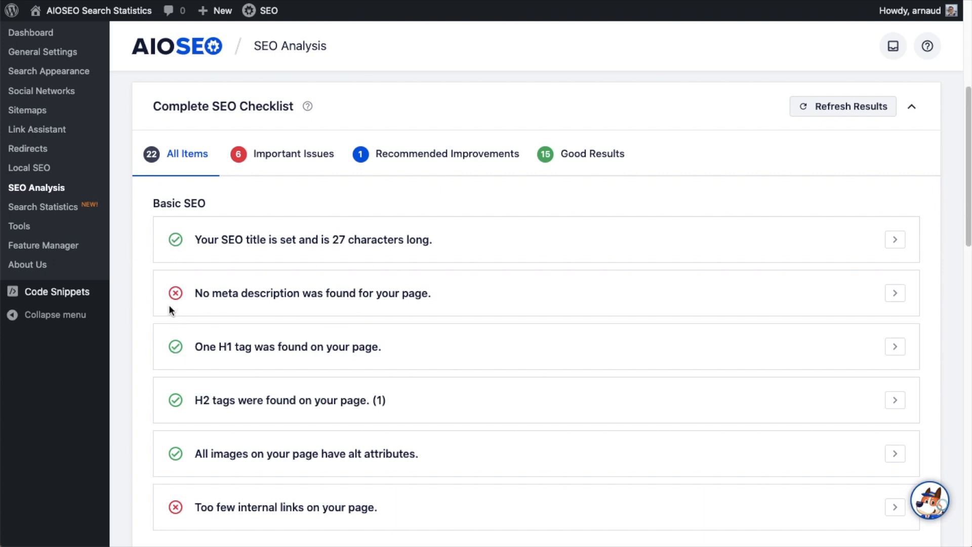
{"action": "mouse_move", "coordinate": [968, 160]}
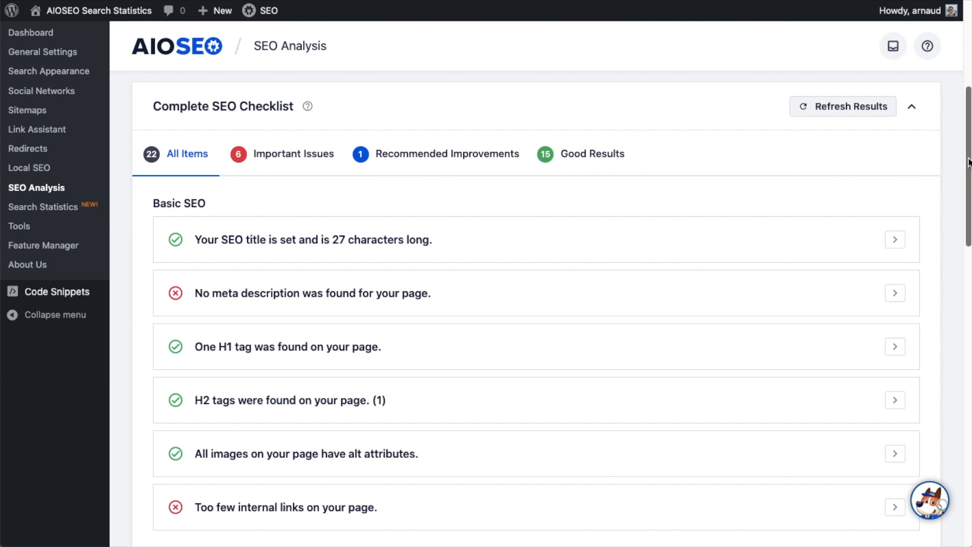
{"action": "scroll", "scroll_direction": "down", "scroll_amount": 3}
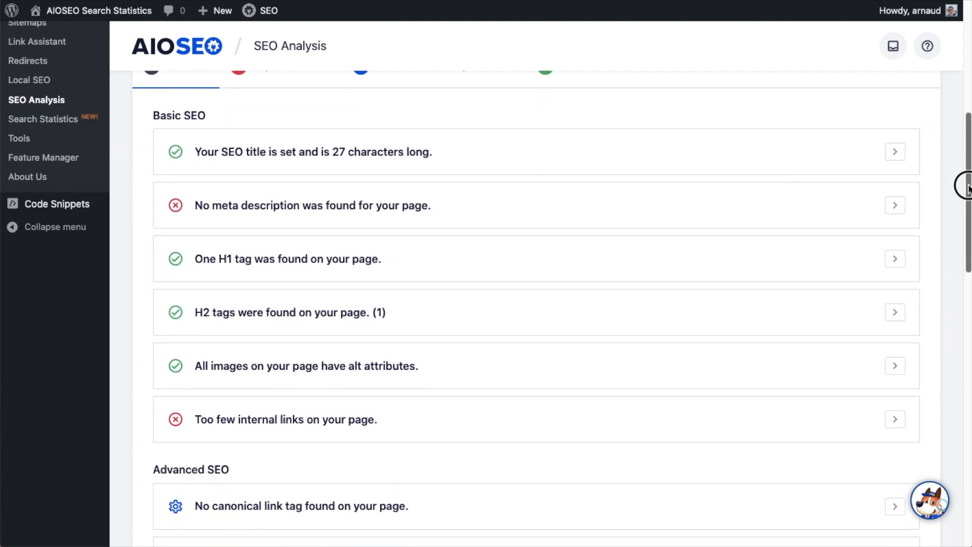
{"action": "scroll", "scroll_direction": "down", "scroll_amount": 3}
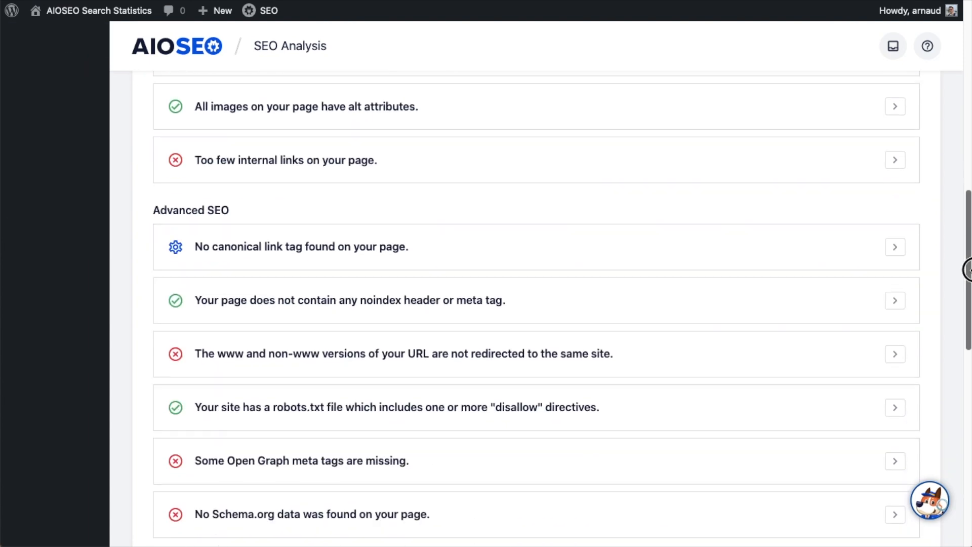
{"action": "scroll", "scroll_direction": "down", "scroll_amount": 3}
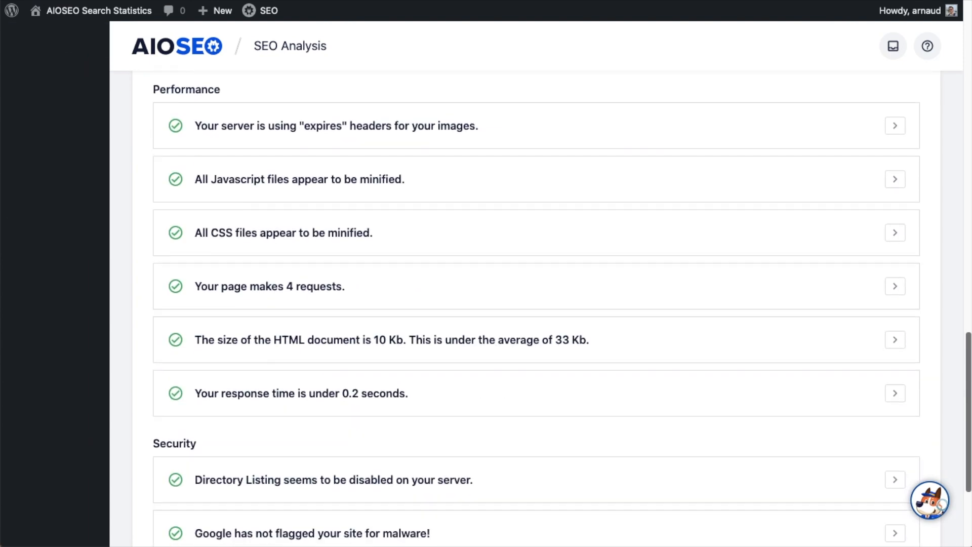
{"action": "scroll", "scroll_direction": "down", "scroll_amount": 3}
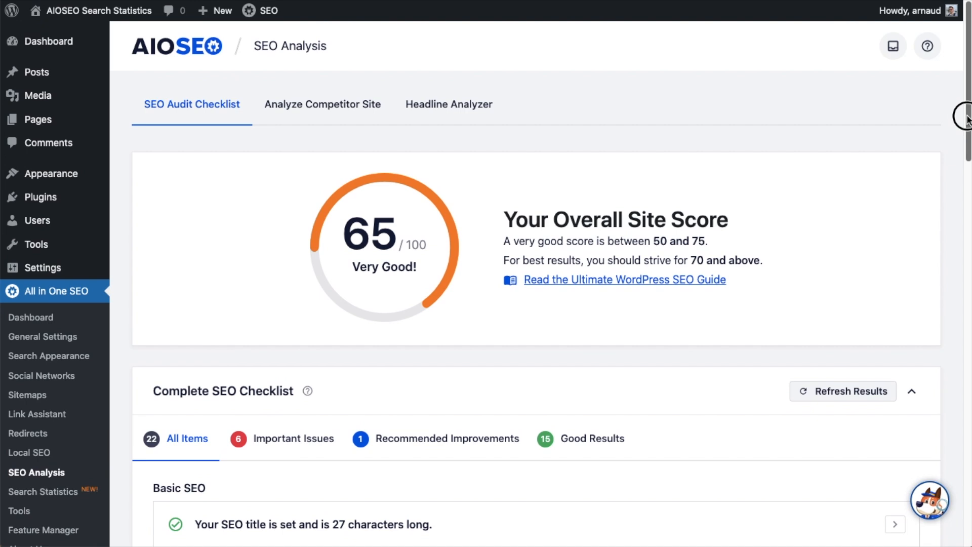
{"action": "mouse_move", "coordinate": [968, 119]}
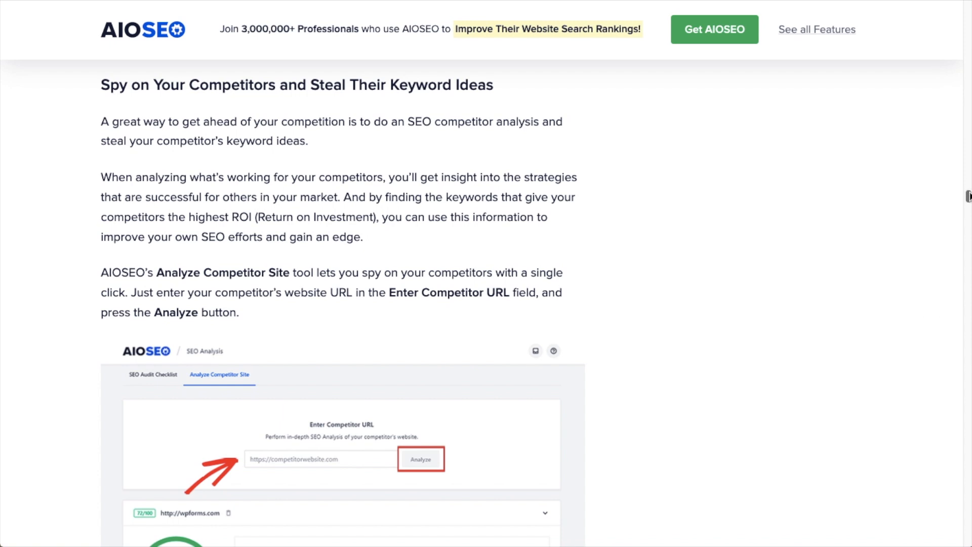
{"action": "scroll", "scroll_direction": "down", "scroll_amount": 3}
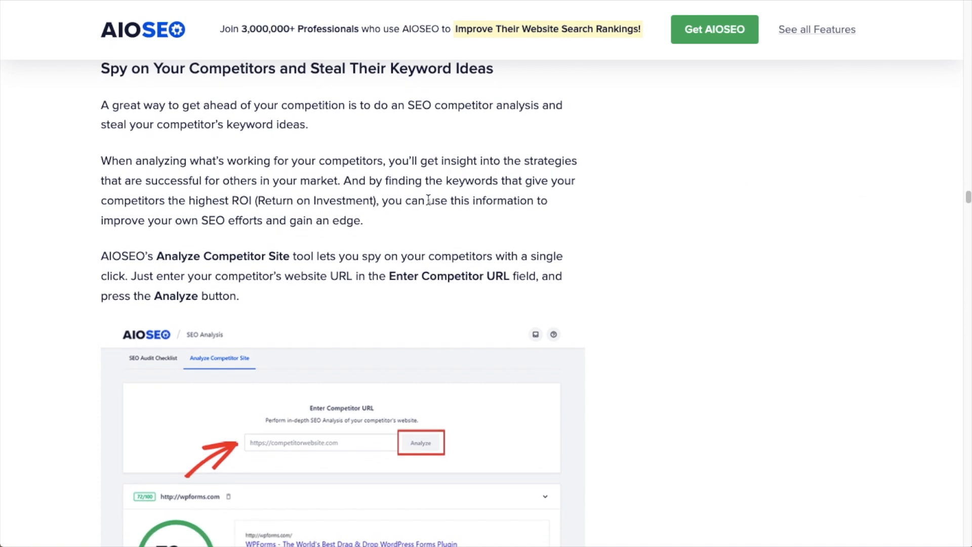
{"action": "scroll", "scroll_direction": "down", "scroll_amount": 3}
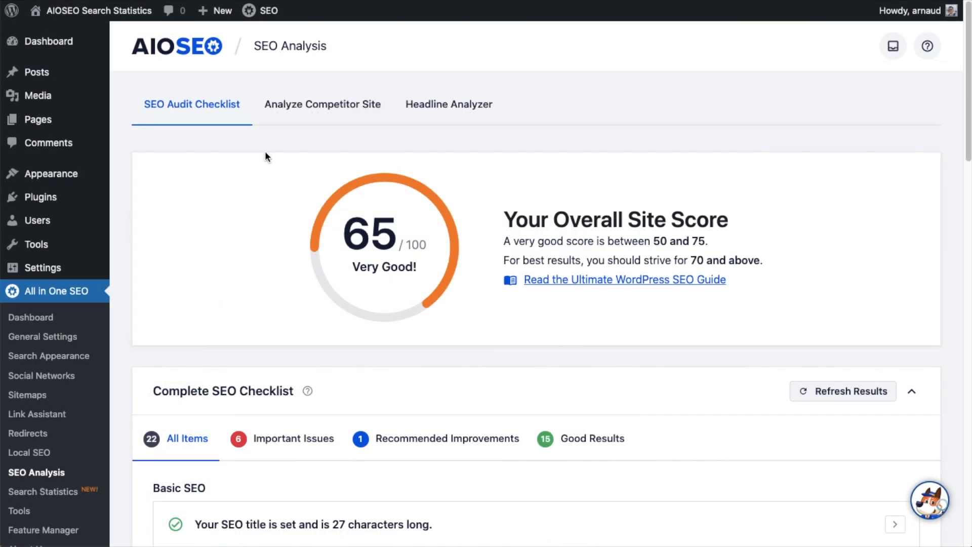
{"action": "mouse_move", "coordinate": [206, 109]}
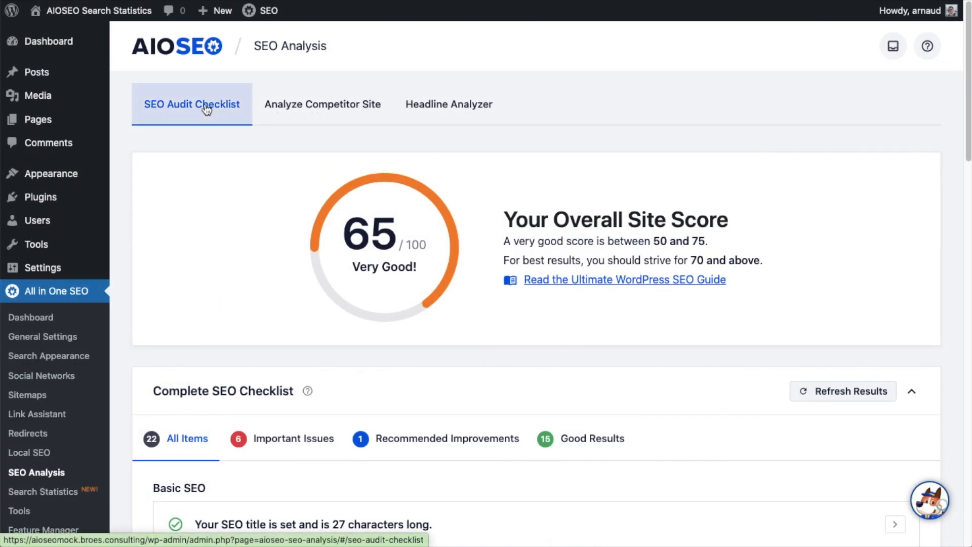
{"action": "mouse_move", "coordinate": [228, 109]}
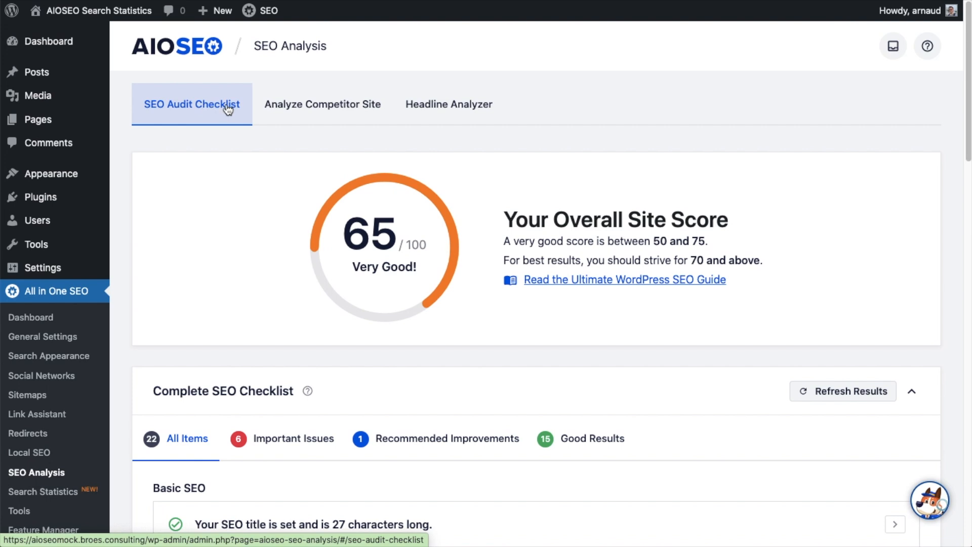
{"action": "left_click", "coordinate": [322, 104]}
{"action": "type", "text": "www.nike.com"}
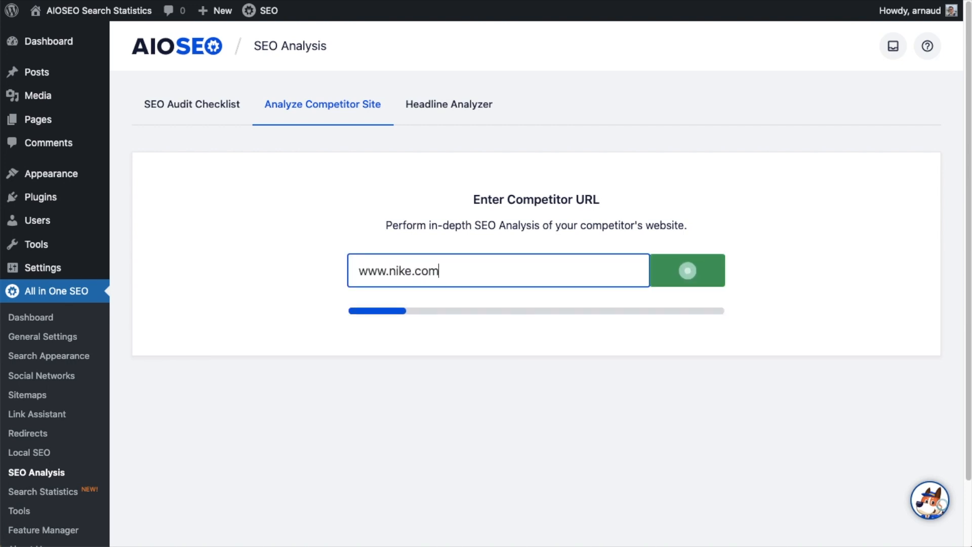
{"action": "left_click", "coordinate": [688, 270]}
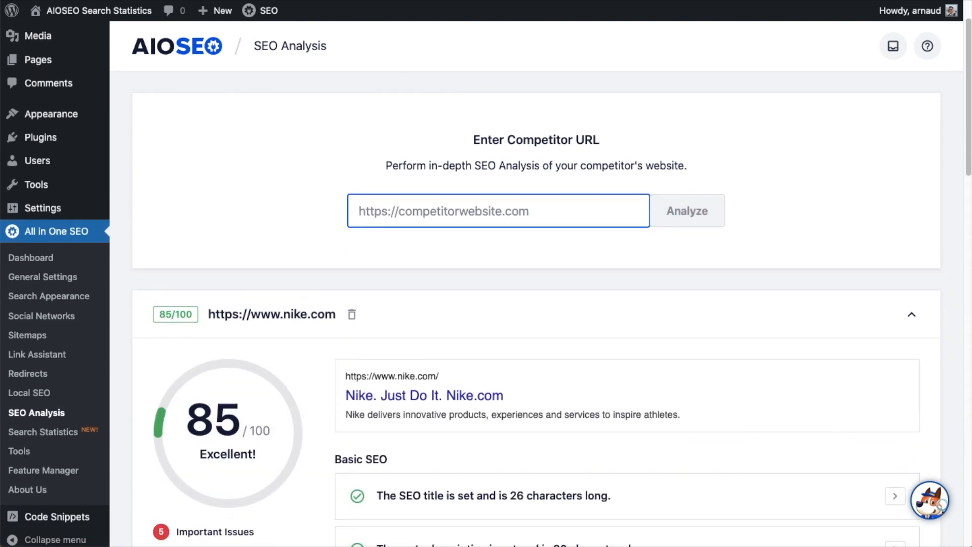
Step: Review the nike.com results scoring 85/100 with 5 important issues
{"action": "scroll", "scroll_direction": "down", "scroll_amount": 3}
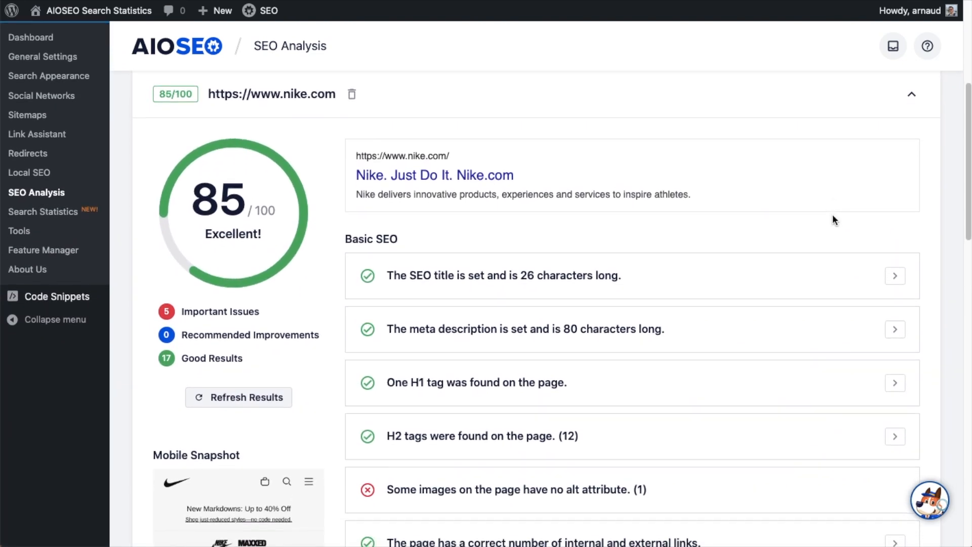
{"action": "scroll", "scroll_direction": "down", "scroll_amount": 3}
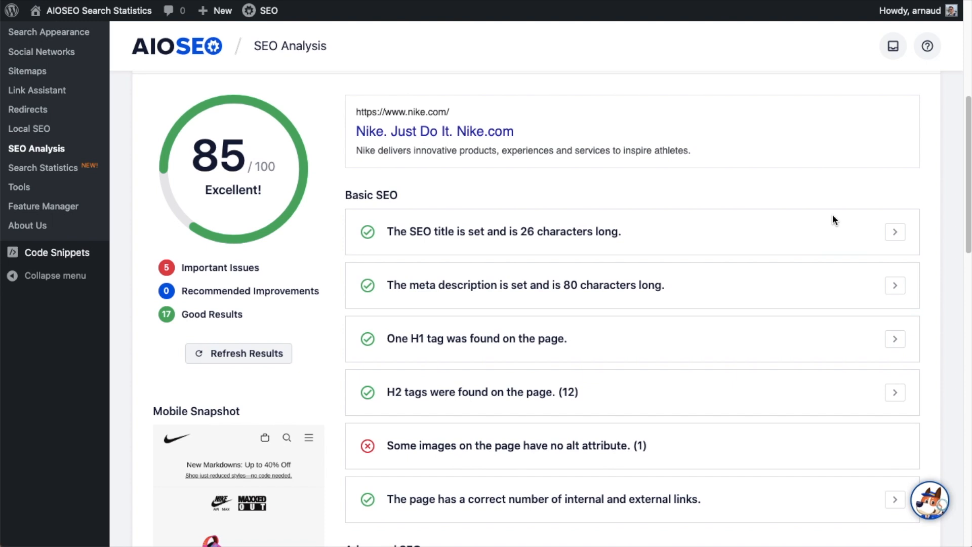
{"action": "mouse_move", "coordinate": [367, 206]}
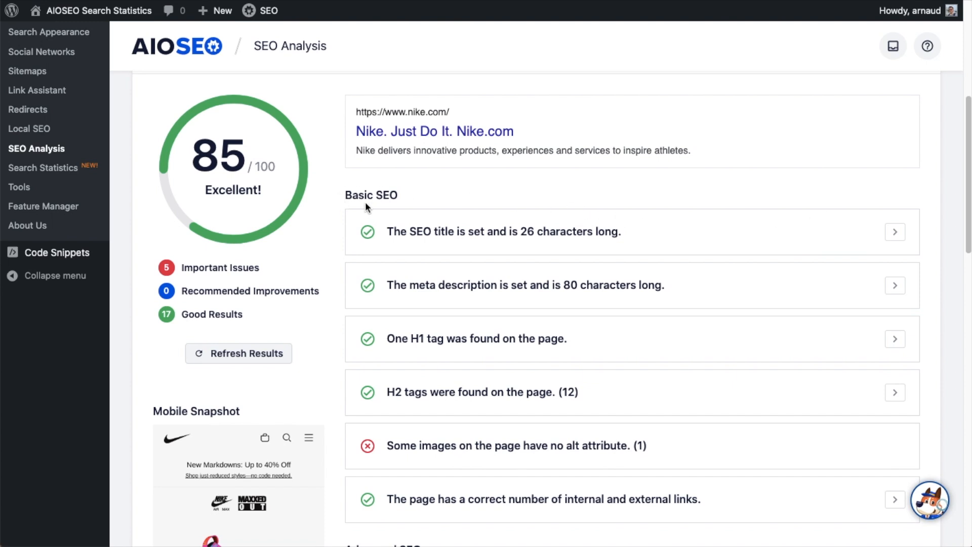
{"action": "scroll", "scroll_direction": "down", "scroll_amount": 3}
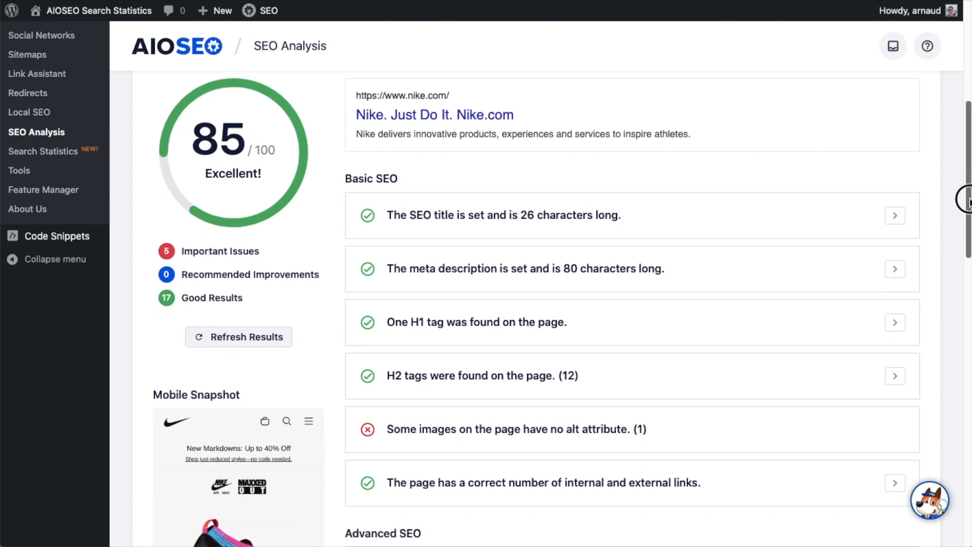
{"action": "scroll", "scroll_direction": "down", "scroll_amount": 3}
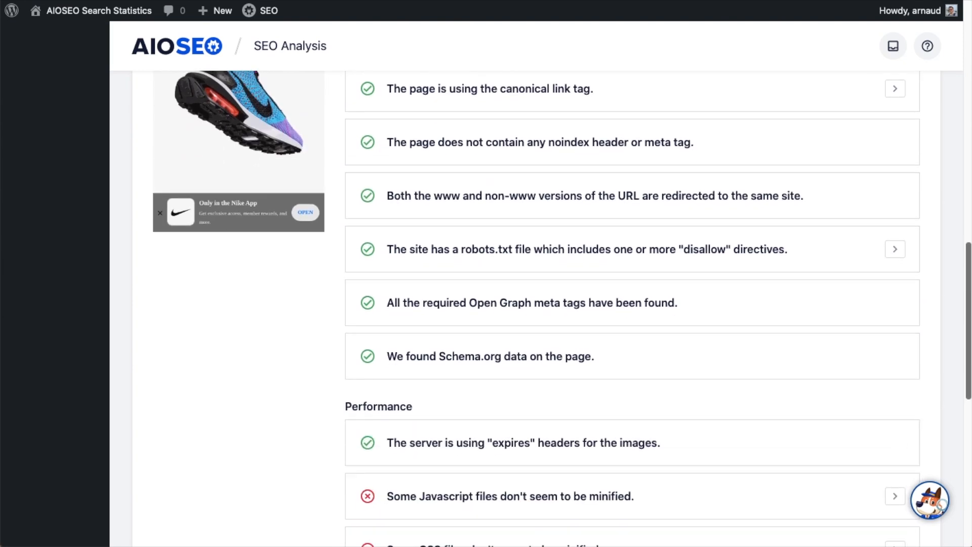
{"action": "scroll", "scroll_direction": "down", "scroll_amount": 3}
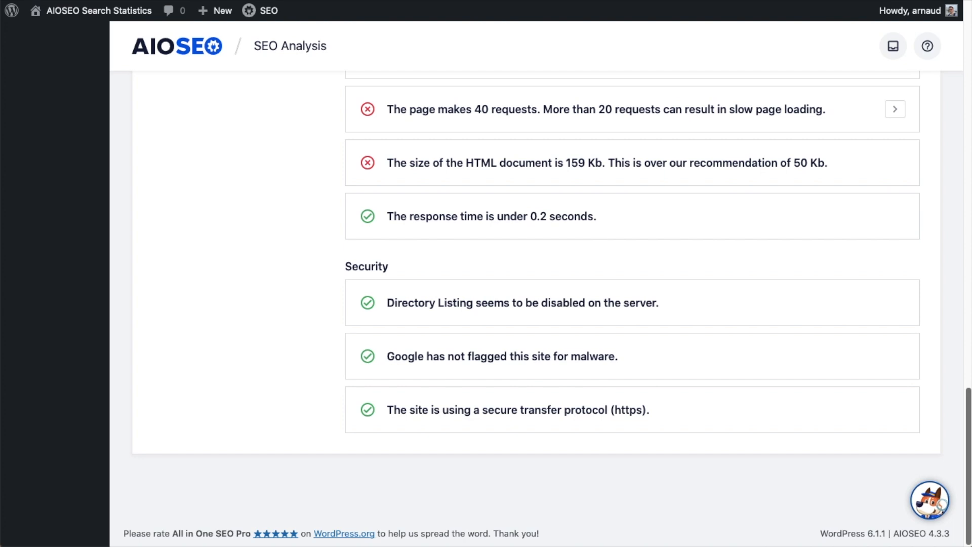
{"action": "scroll", "scroll_direction": "up", "scroll_amount": 3}
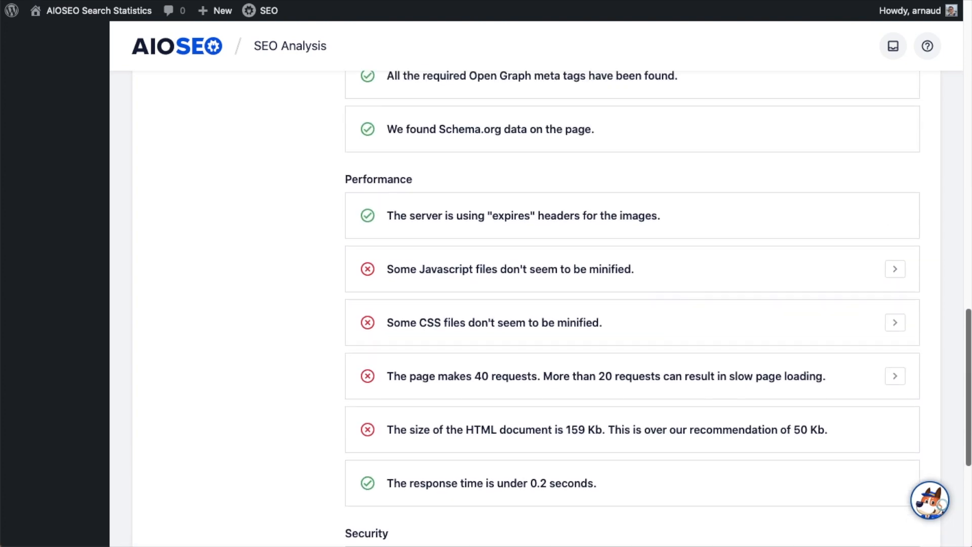
{"action": "scroll", "scroll_direction": "up", "scroll_amount": 3}
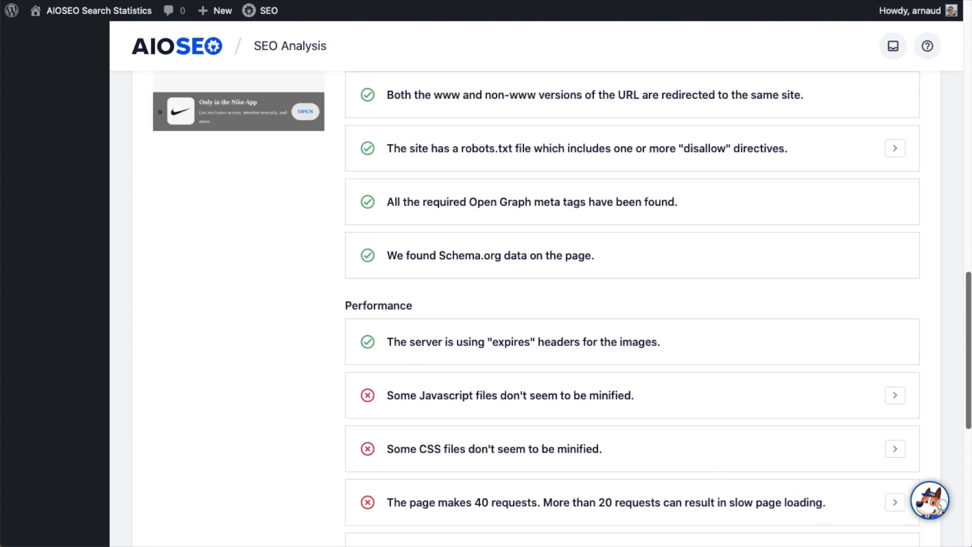
{"action": "scroll", "scroll_direction": "up", "scroll_amount": 3}
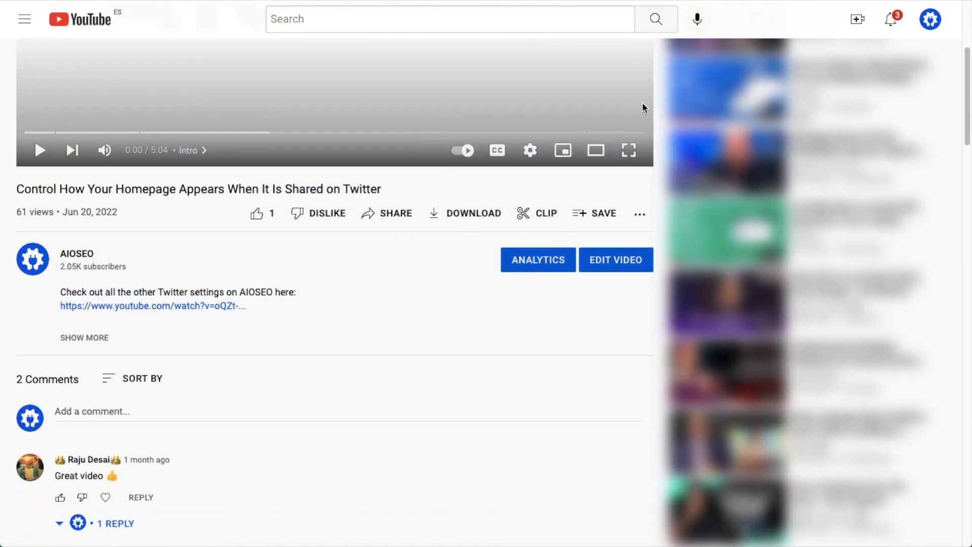
Step: Expand the video description and follow its aioseo.com link to the AIOSEO homepage
{"action": "left_click", "coordinate": [84, 338]}
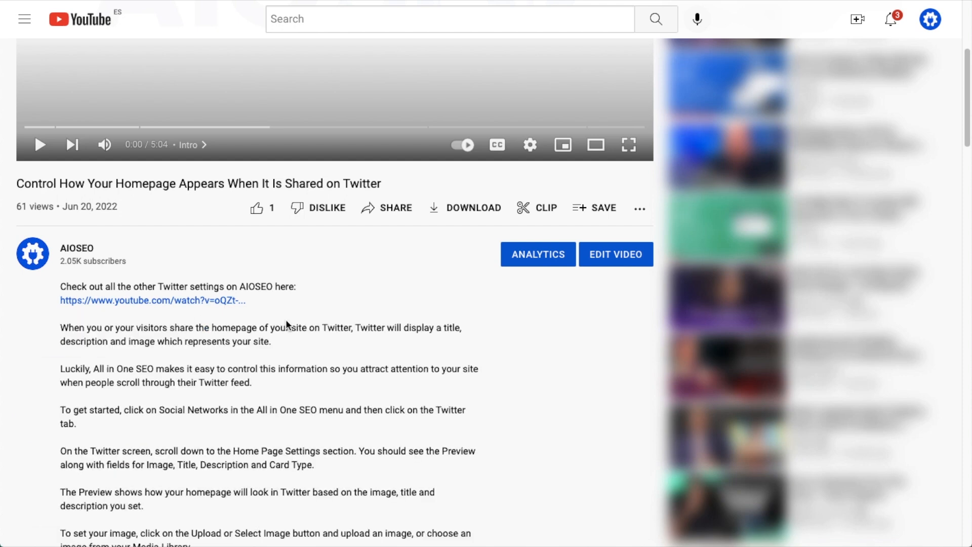
{"action": "scroll", "scroll_direction": "down", "scroll_amount": 3}
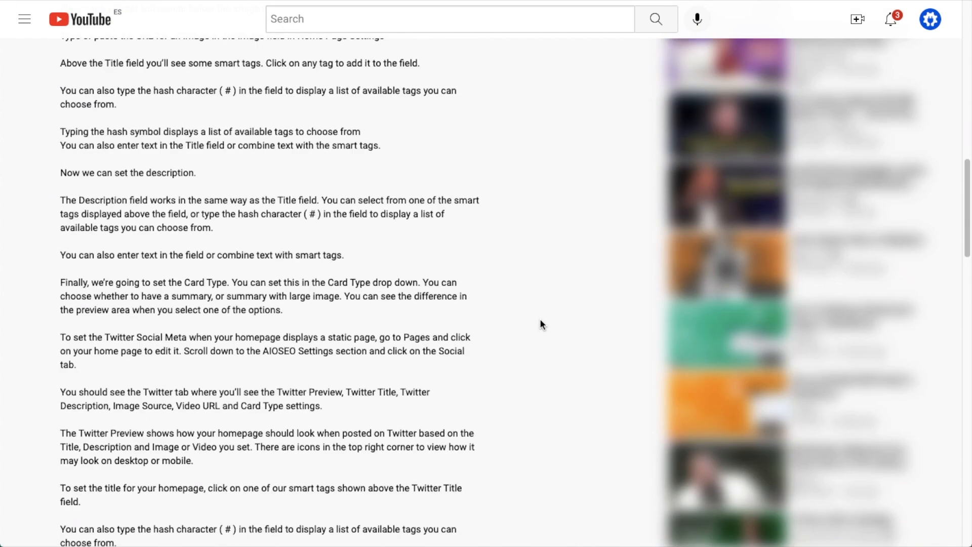
{"action": "scroll", "scroll_direction": "down", "scroll_amount": 3}
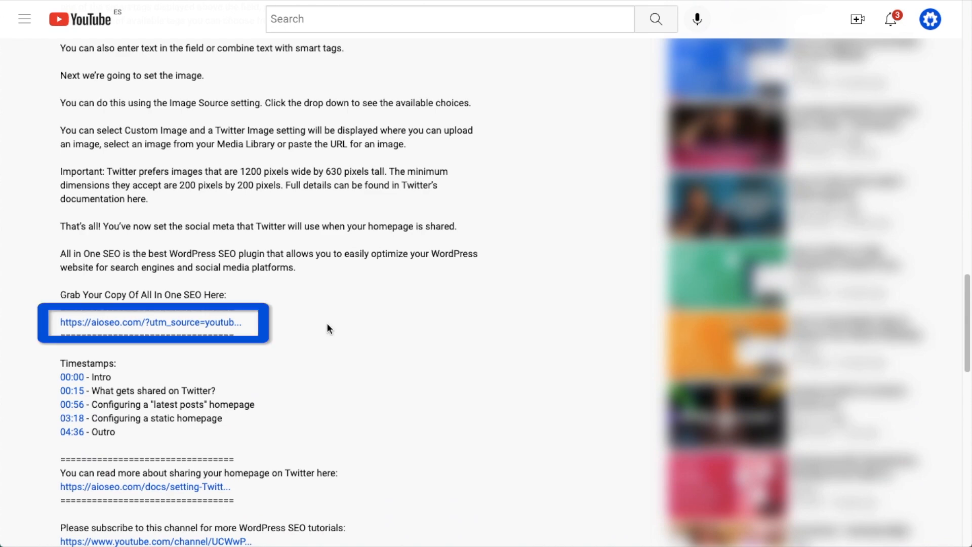
{"action": "left_click", "coordinate": [146, 322]}
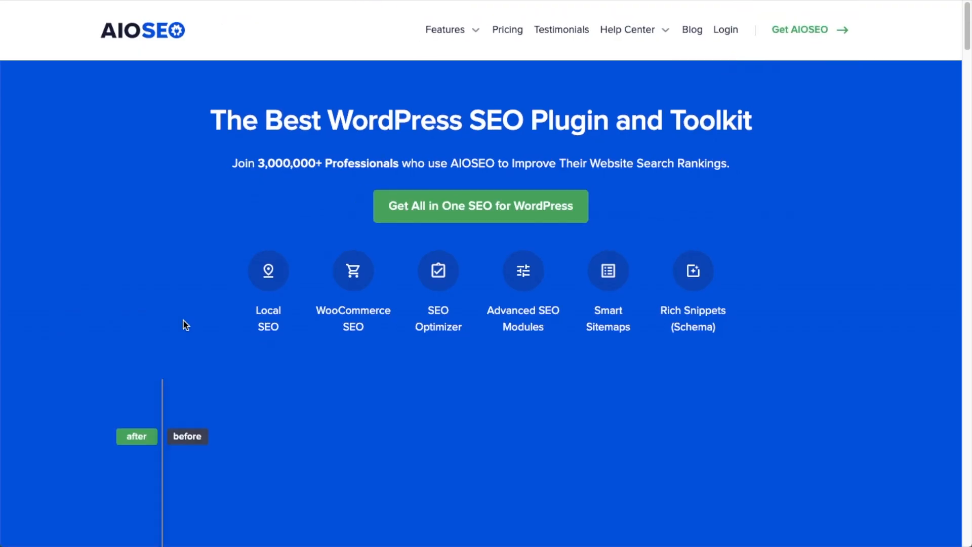